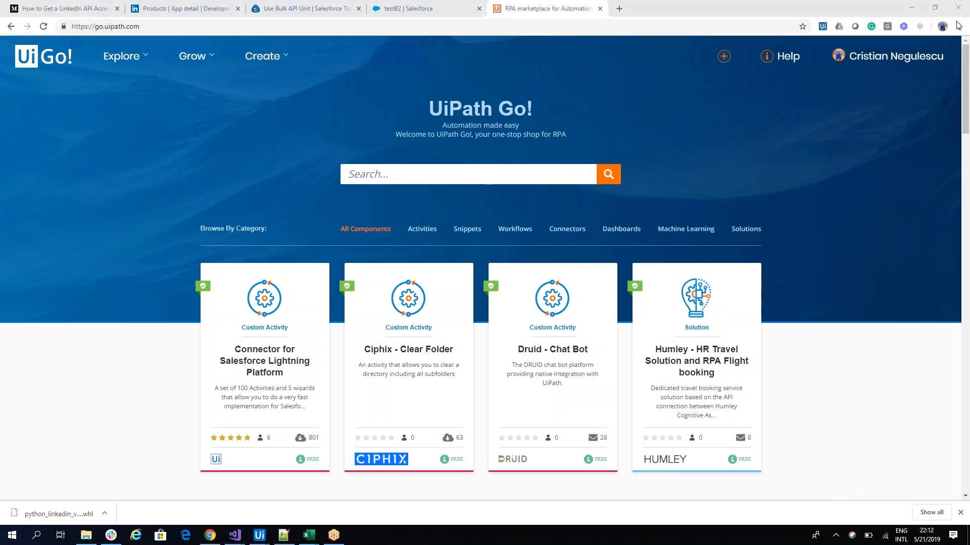
mouse_move(274, 322)
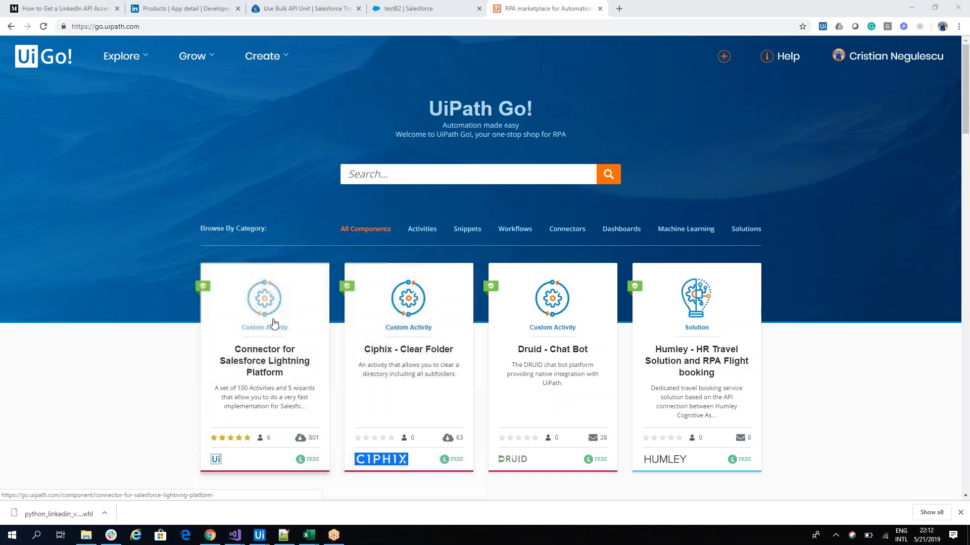
mouse_move(304, 408)
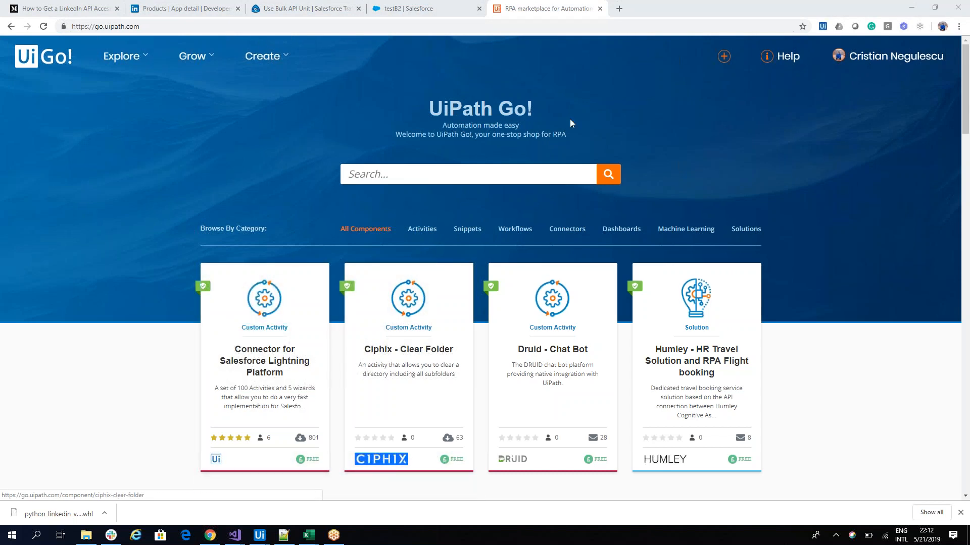
- Switch to UiPath Studio and drag Add BIG DATA from Salesforce BIG DATA into Do
left_click(258, 535)
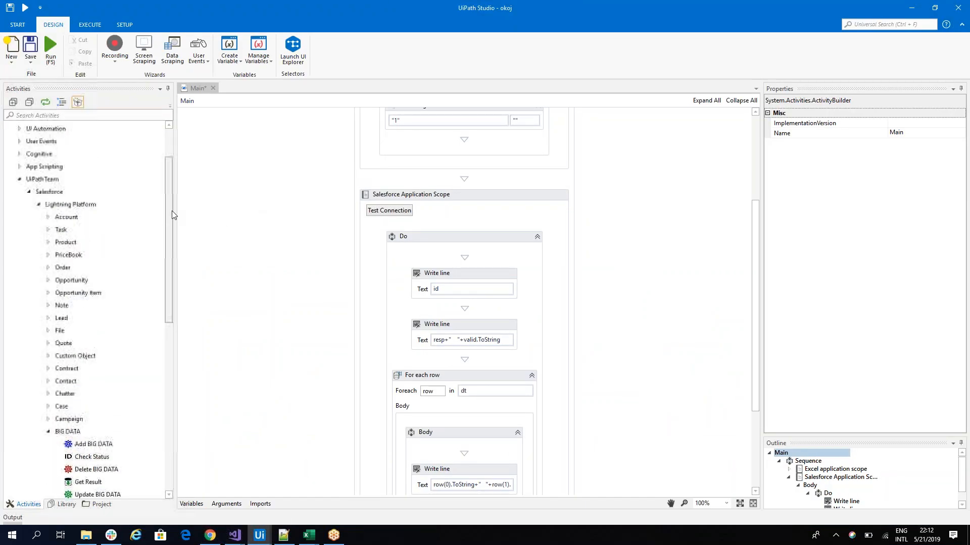
scroll("down", 3)
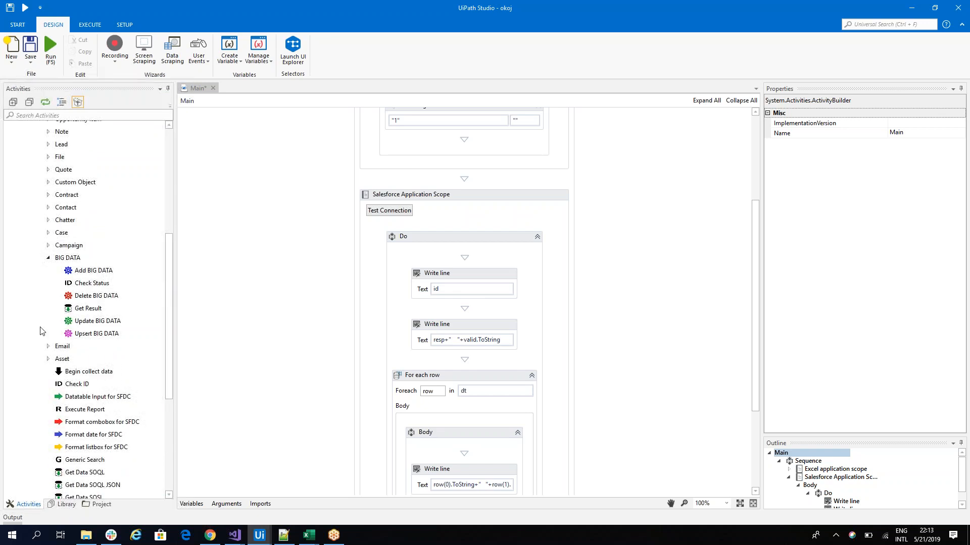
mouse_move(93, 270)
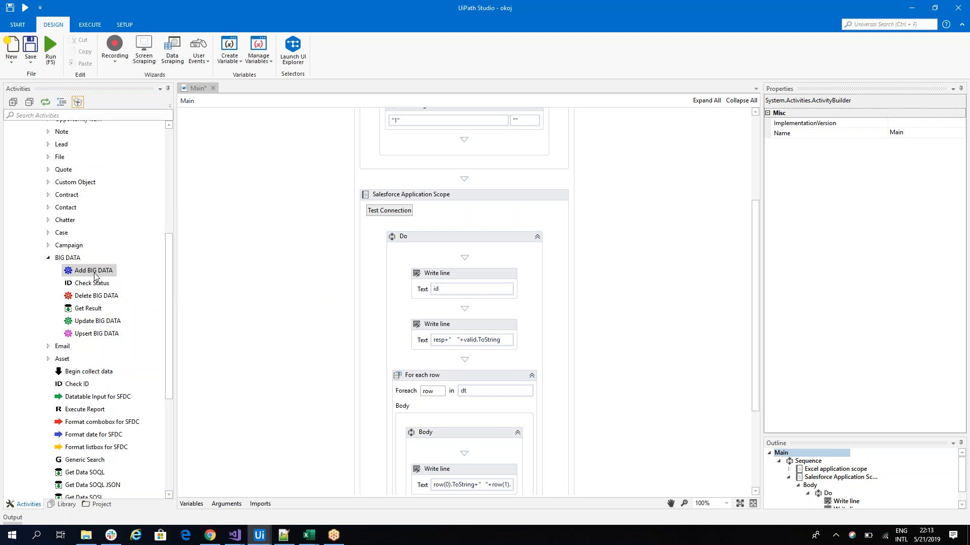
mouse_move(119, 272)
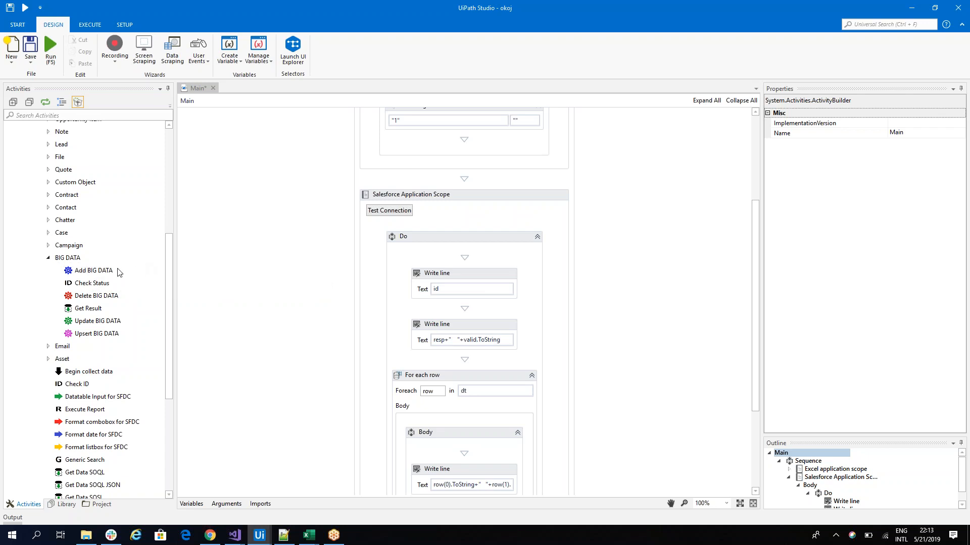
mouse_move(54, 269)
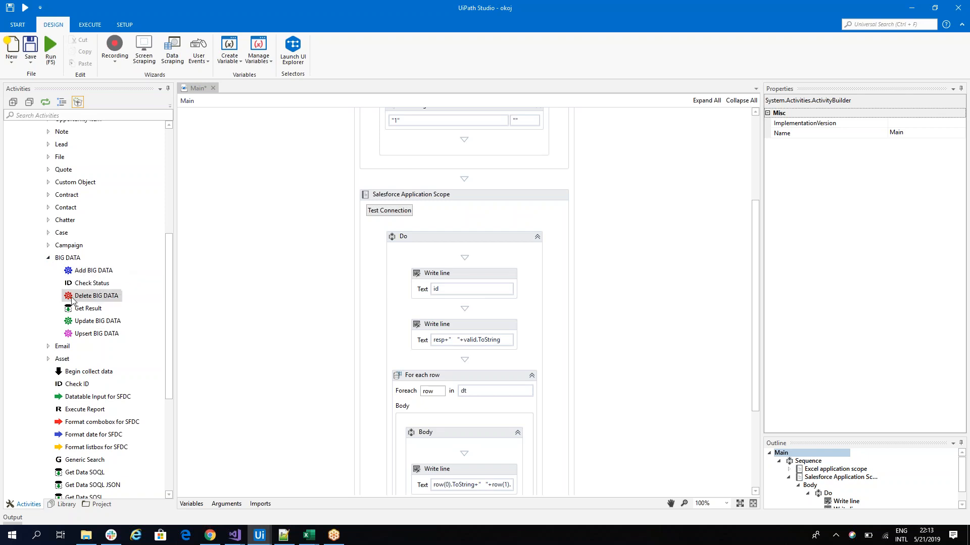
mouse_move(115, 300)
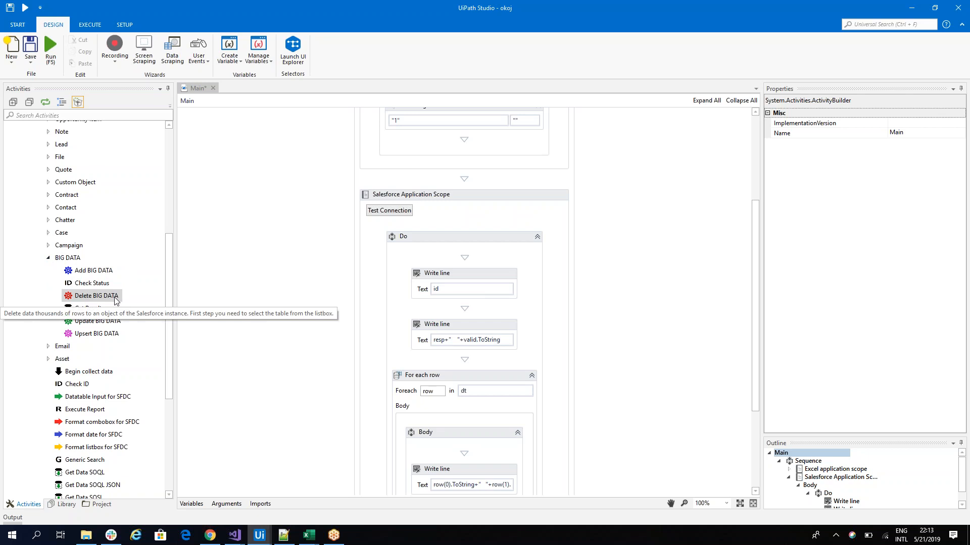
mouse_move(168, 297)
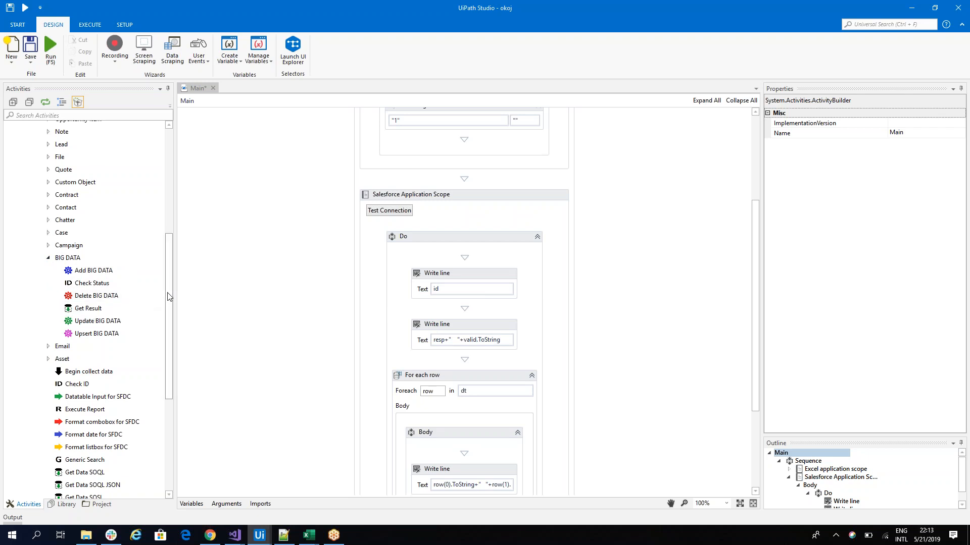
scroll("down", 3)
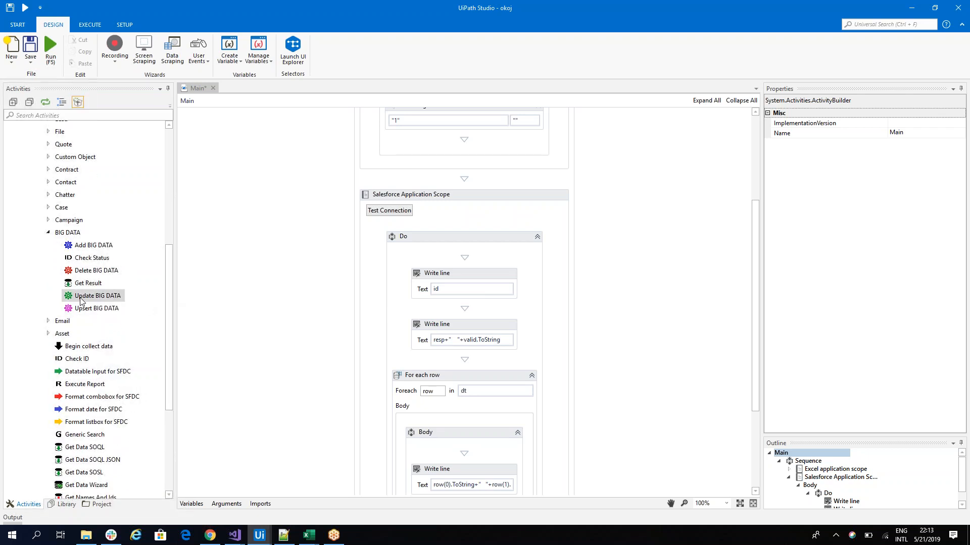
mouse_move(372, 239)
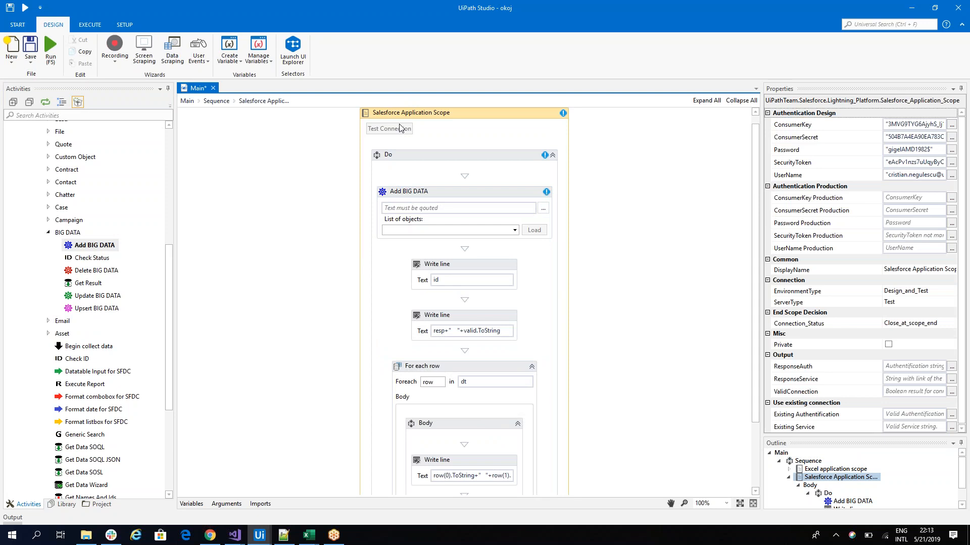
- Test the Salesforce connection and set the target object to Account
left_click(389, 129)
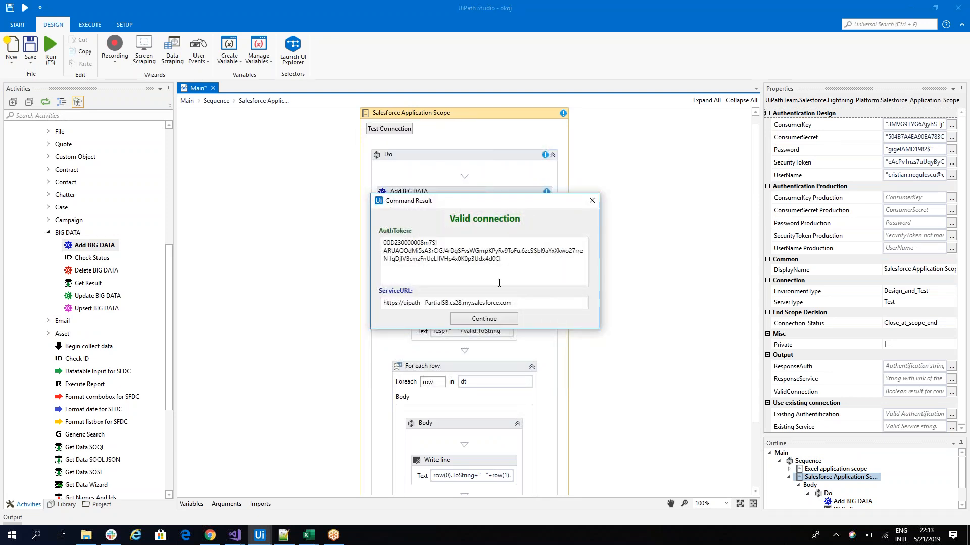
left_click(483, 319)
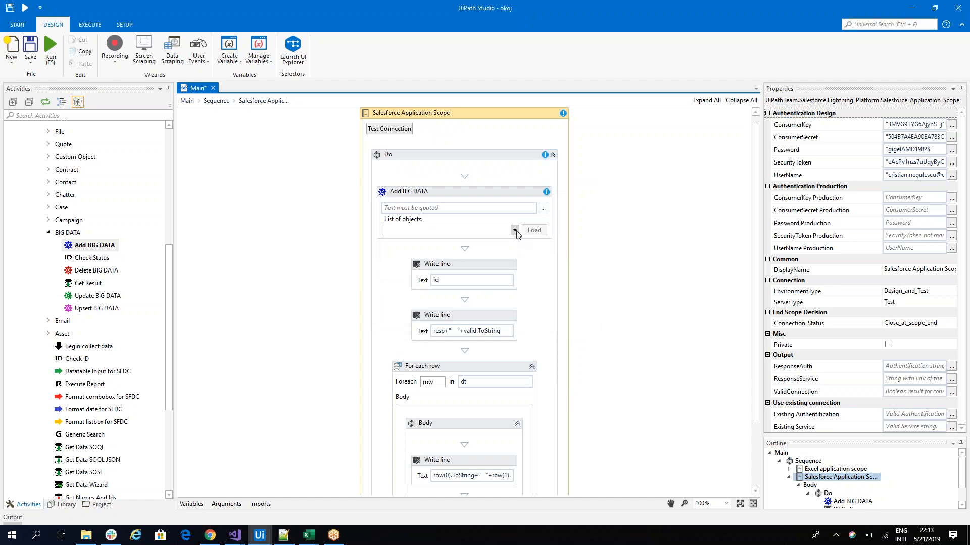
left_click(514, 229)
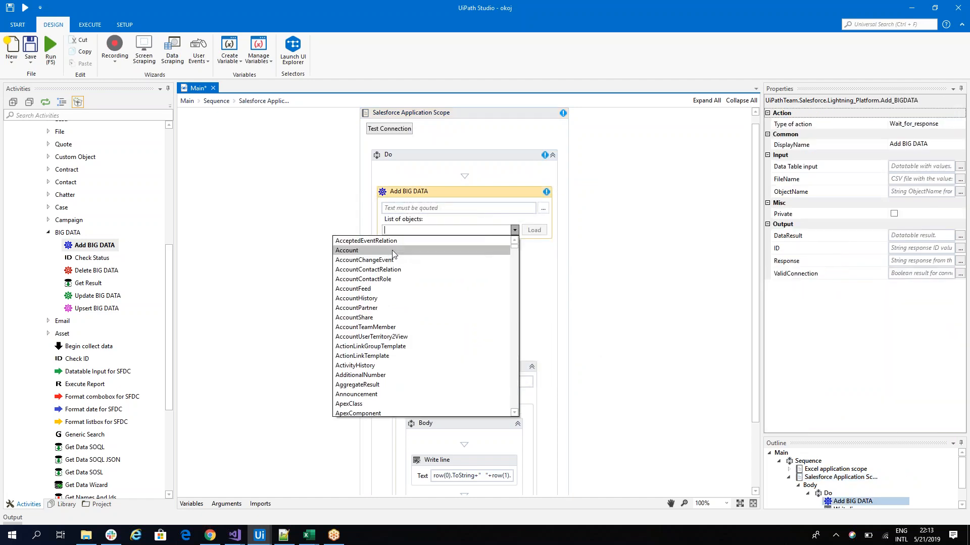
left_click(346, 251)
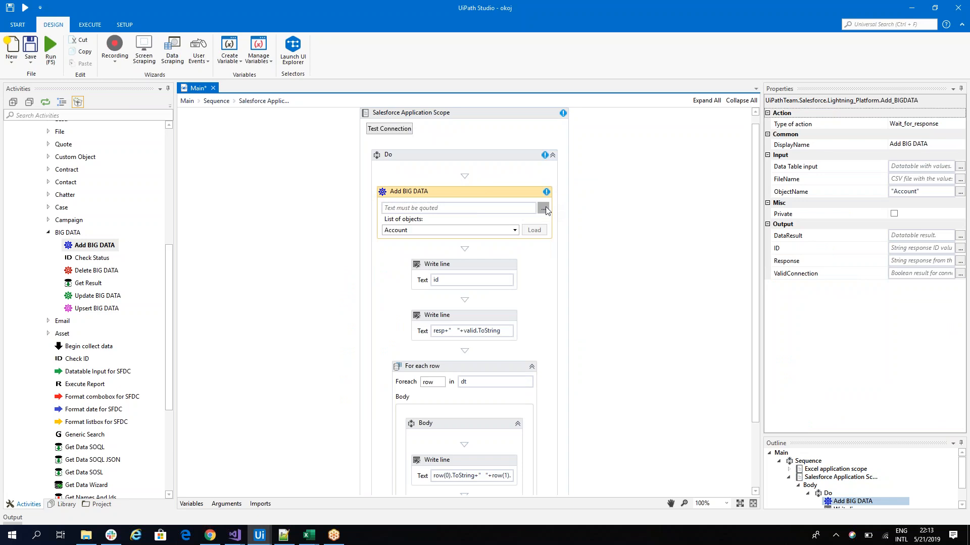
- Choose C:\rpa\TestBluk.csv as the Add BIG DATA data file
left_click(544, 207)
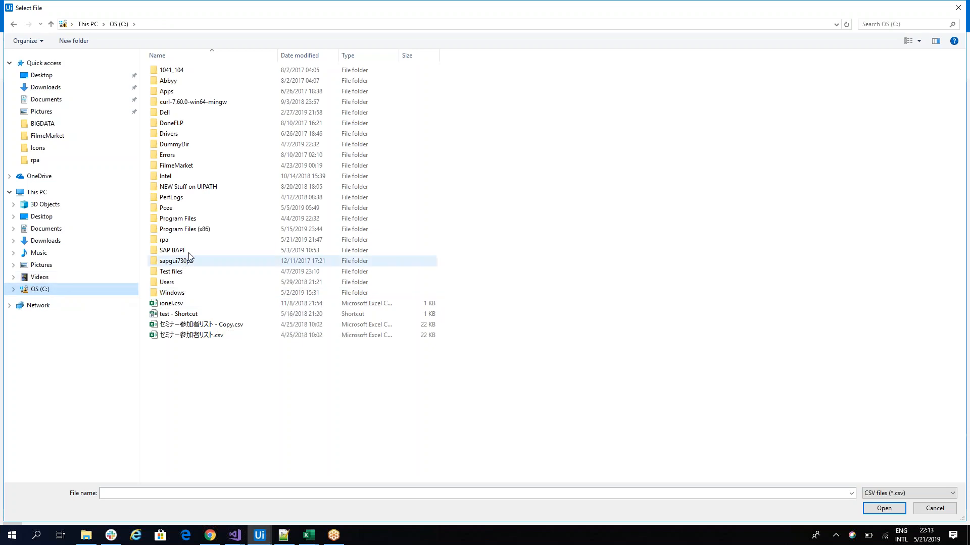
double_click(163, 240)
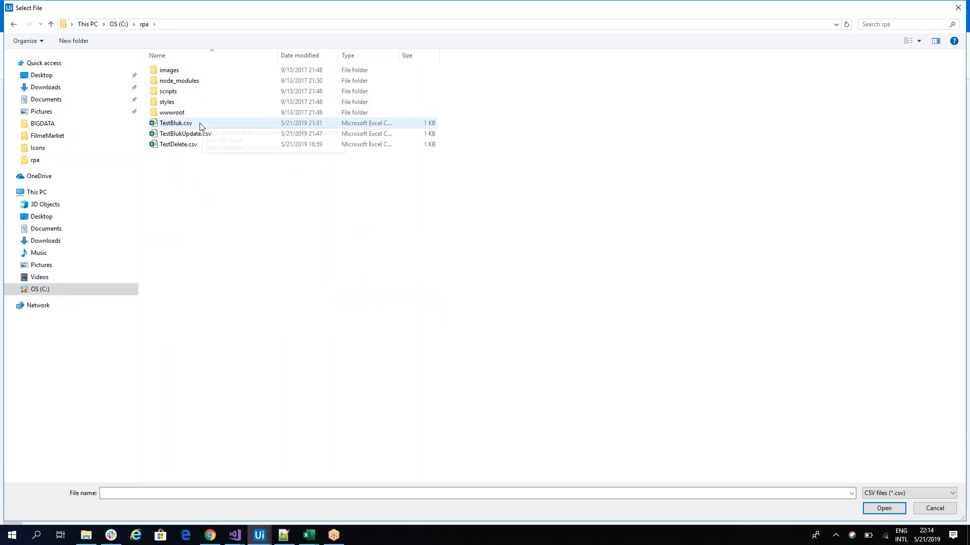
left_click(175, 123)
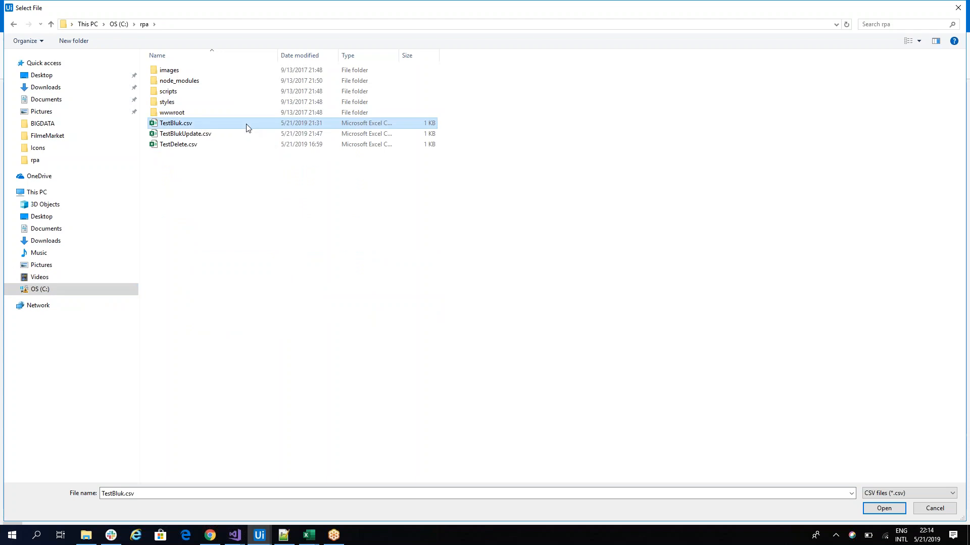
left_click(883, 508)
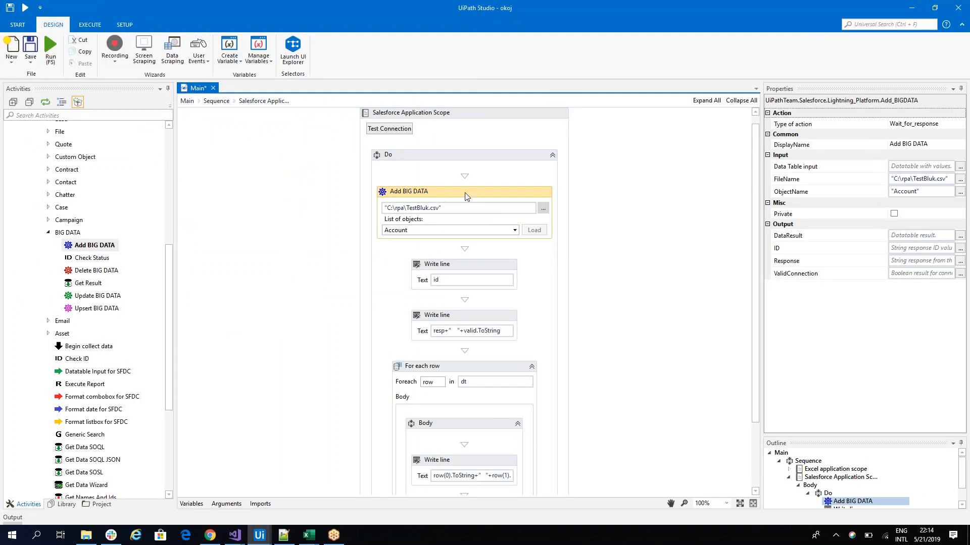
mouse_move(488, 249)
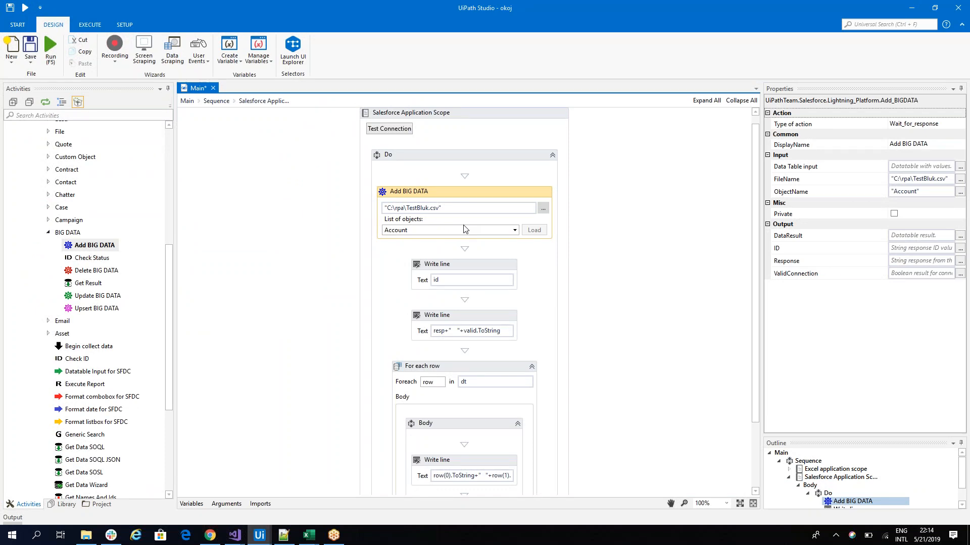
mouse_move(407, 199)
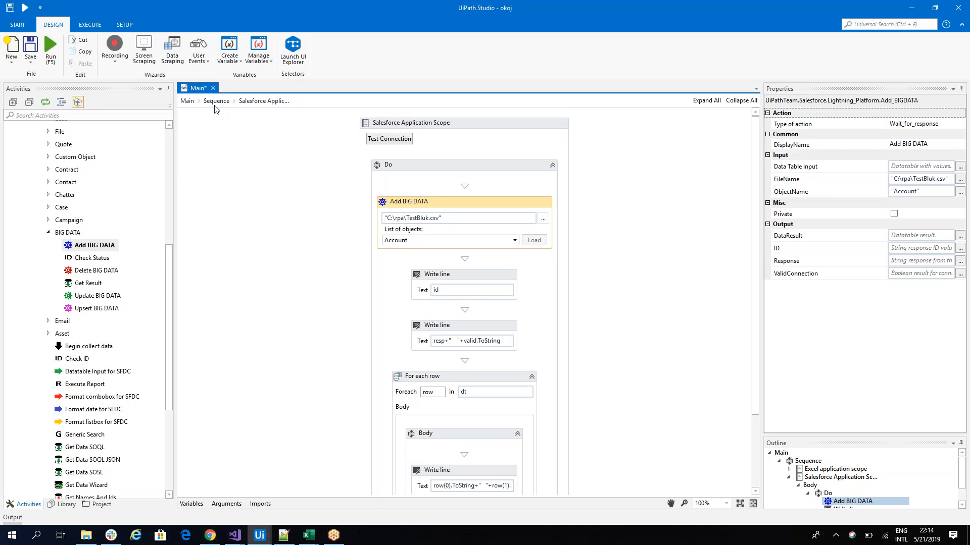
mouse_move(215, 109)
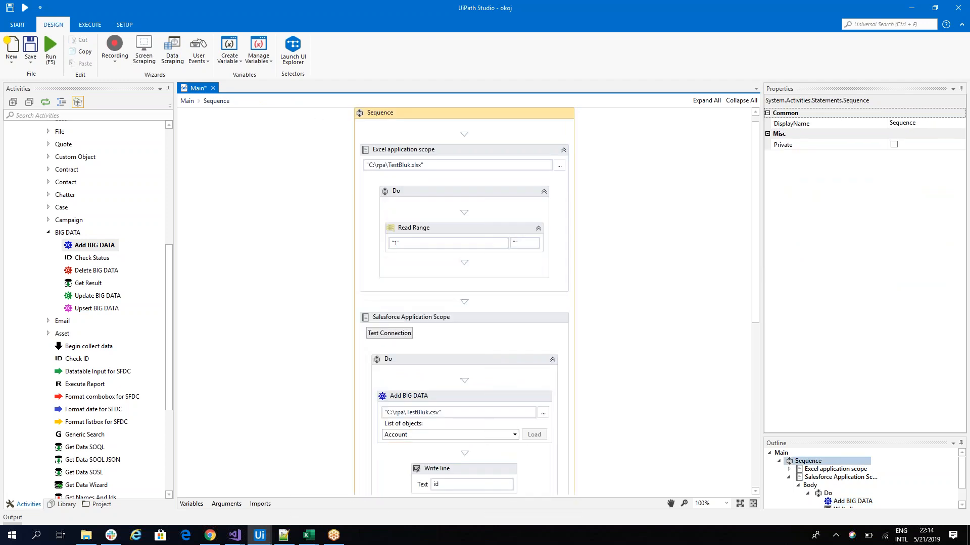
mouse_move(454, 403)
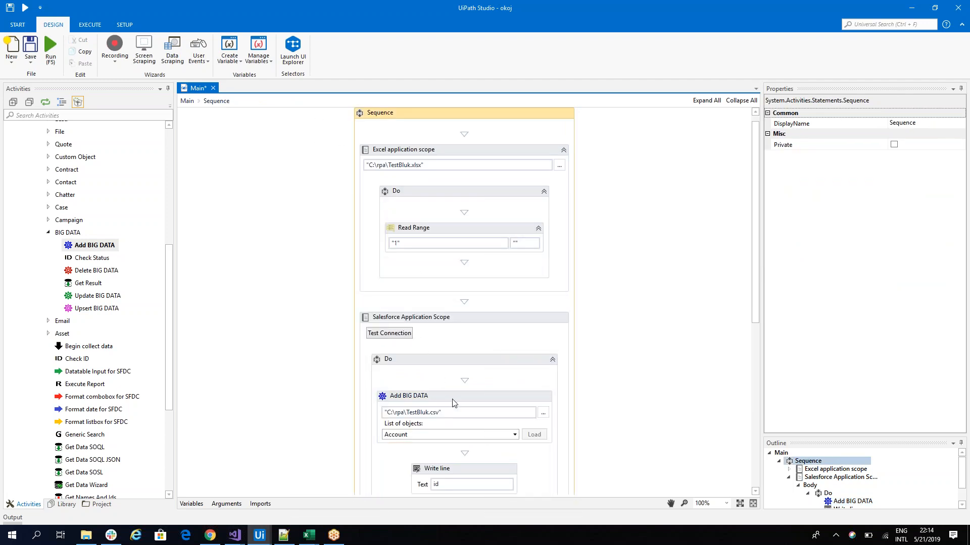
- Inspect the Add BIG DATA activity, then open TestBluk.csv in Excel
left_click(408, 396)
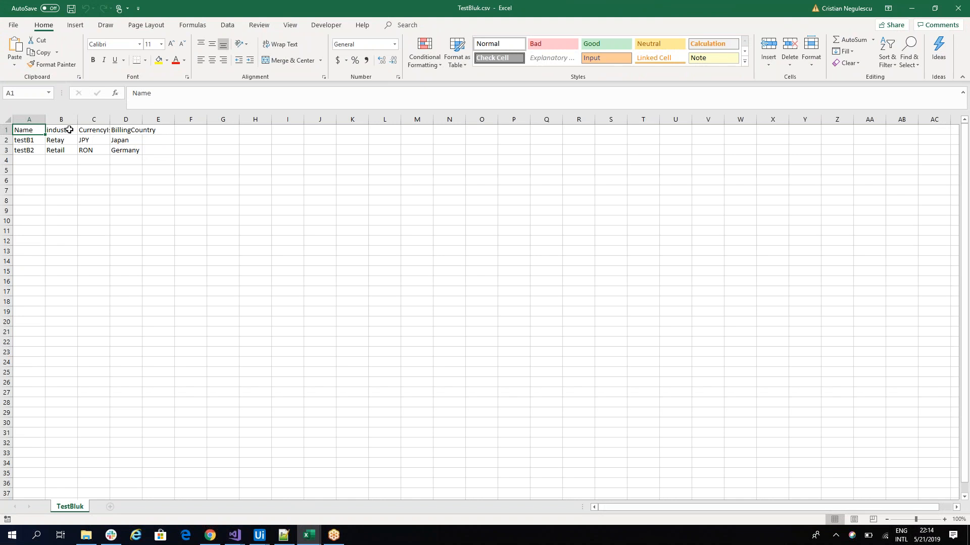
- Check the CurrencyIsoCode and BillingCountry headers, change B1 to 'Industry', and return to Studio
left_click(94, 130)
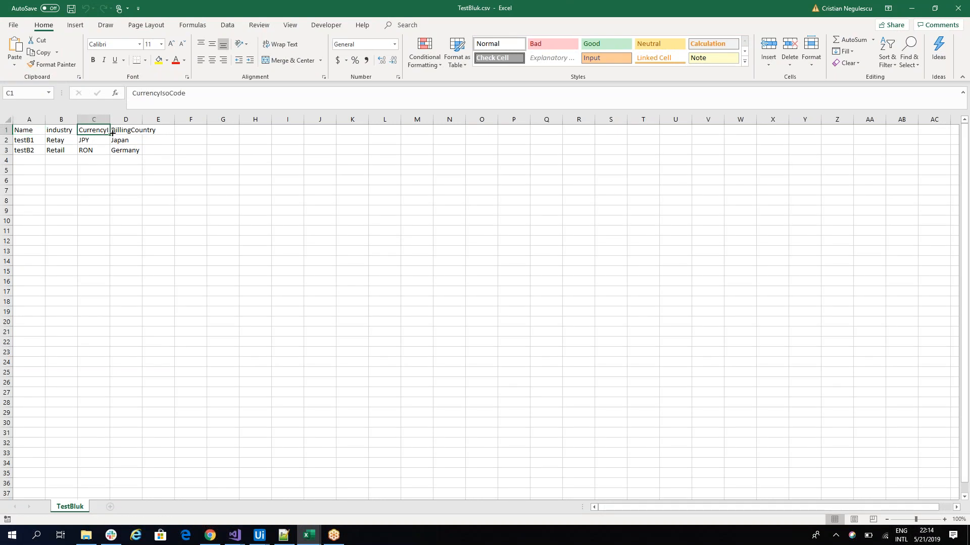
left_click(126, 130)
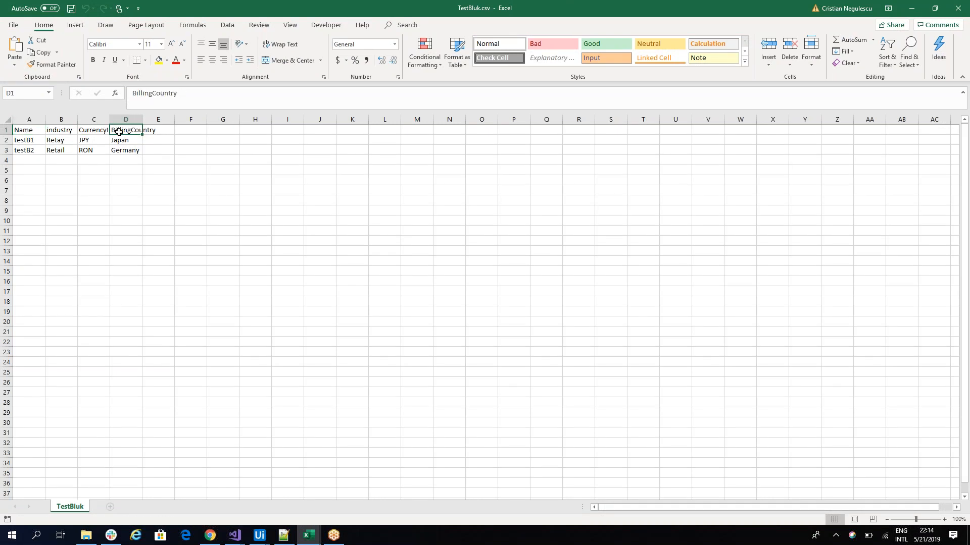
mouse_move(93, 480)
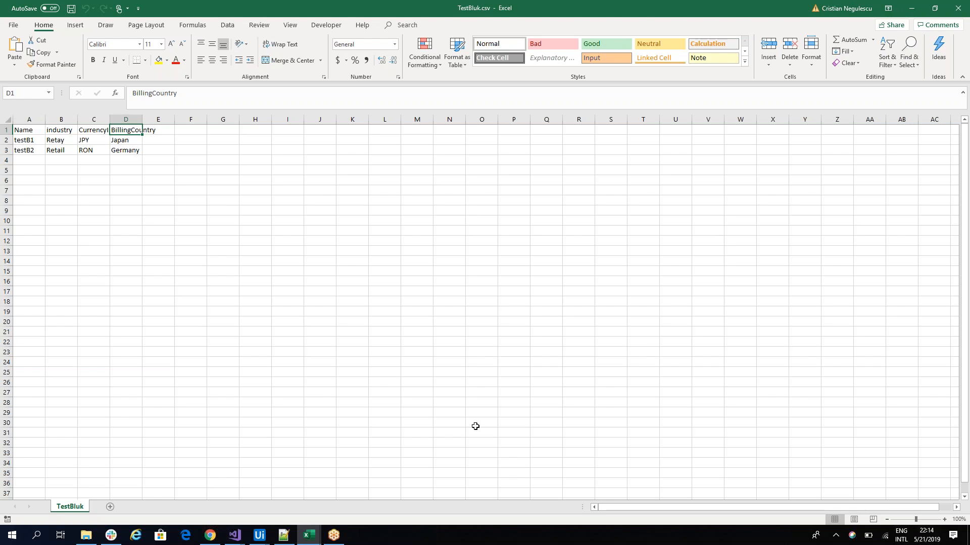
mouse_move(308, 534)
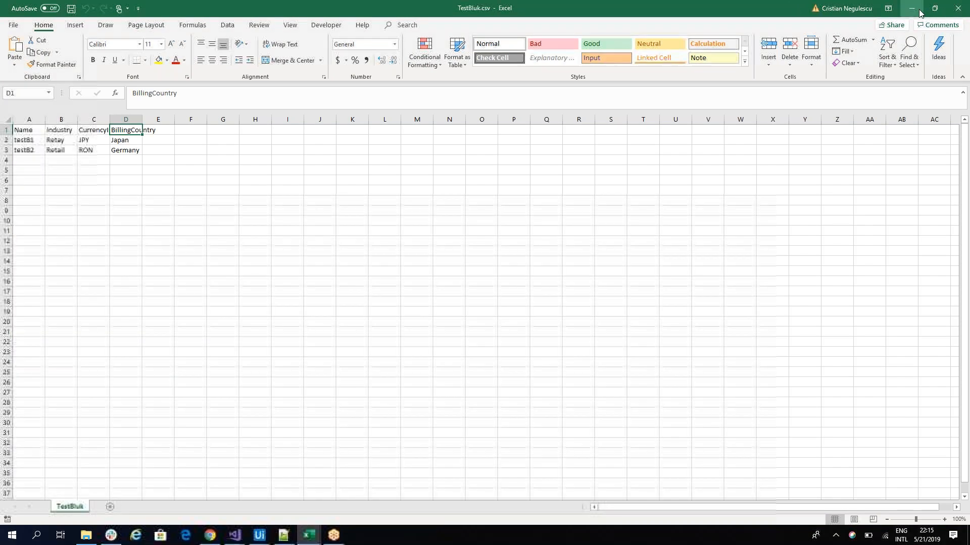
left_click(259, 535)
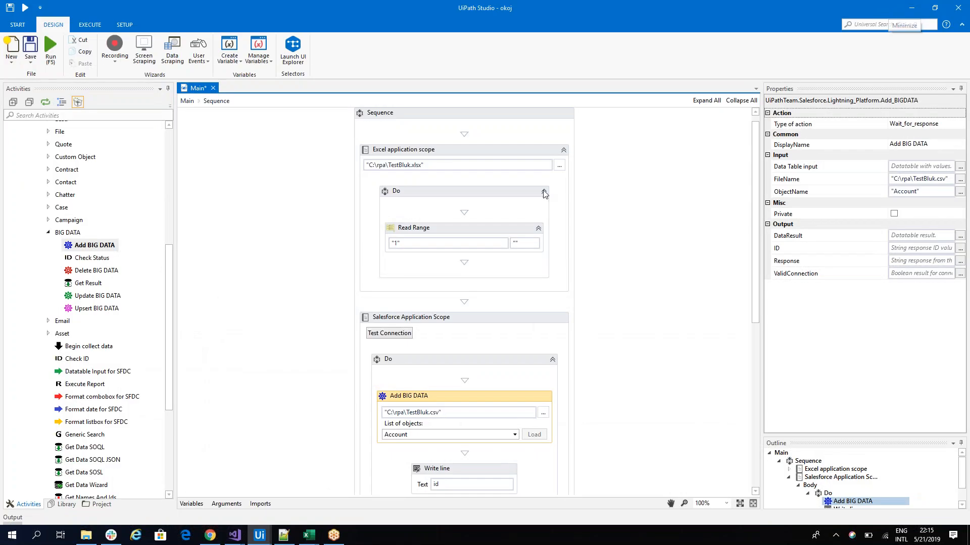
mouse_move(96, 295)
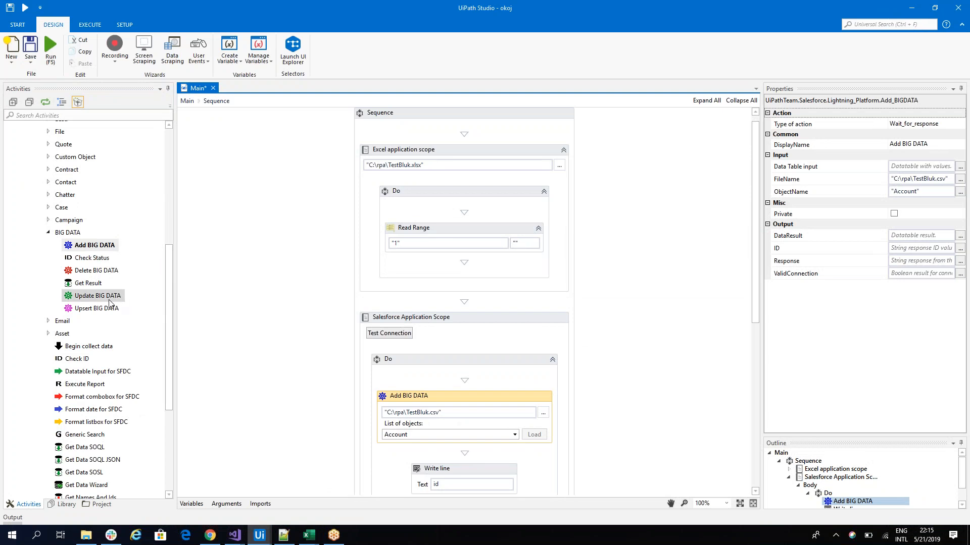
mouse_move(95, 308)
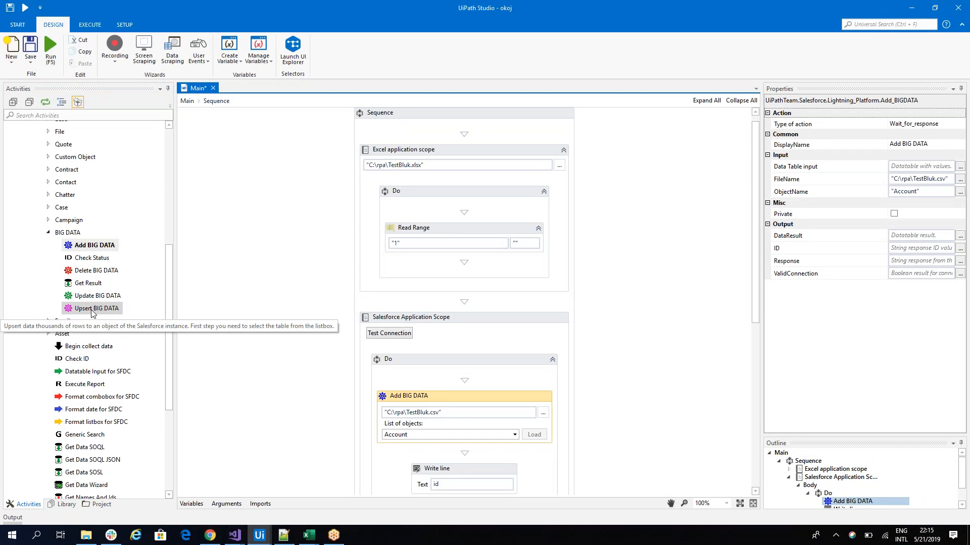
mouse_move(90, 314)
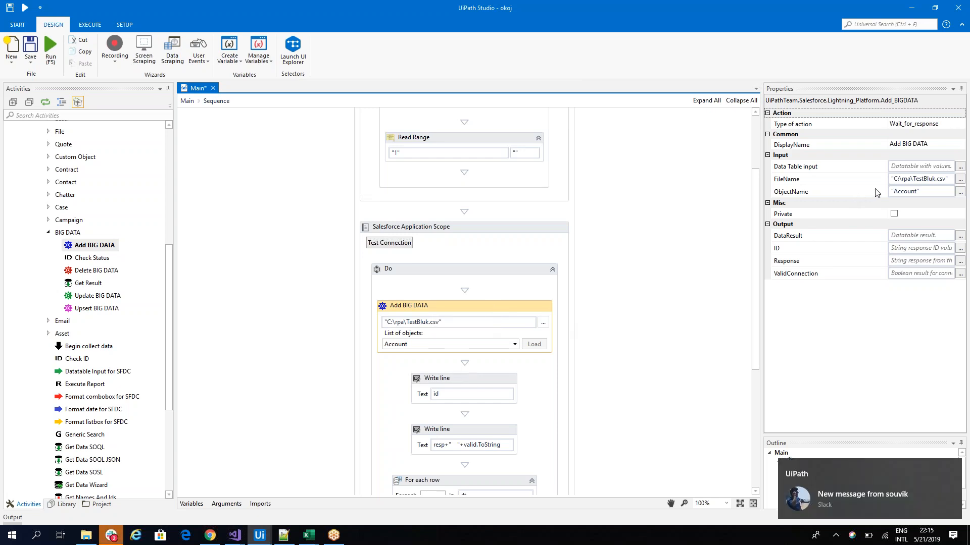
mouse_move(573, 256)
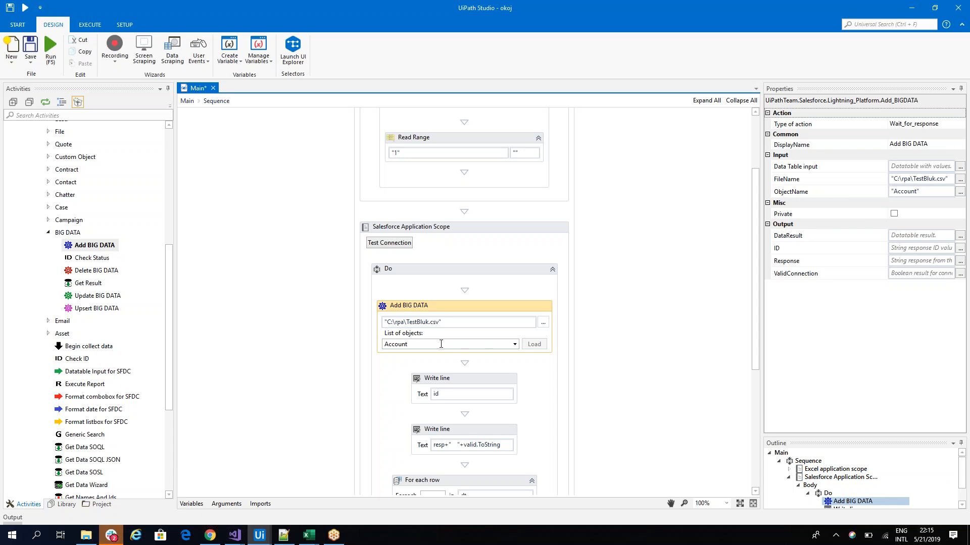
- Set Add BIG DATA's Type of action to Just_upload
left_click(921, 124)
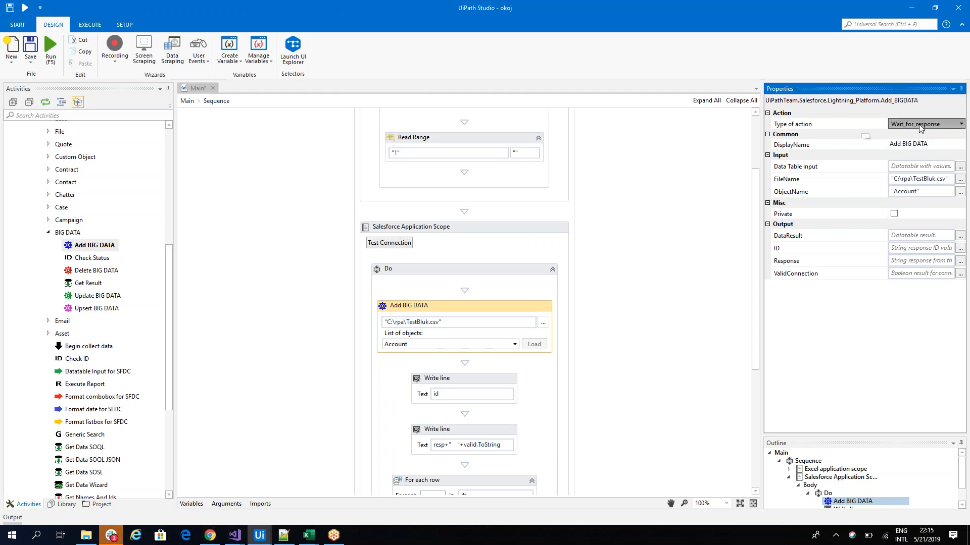
left_click(961, 124)
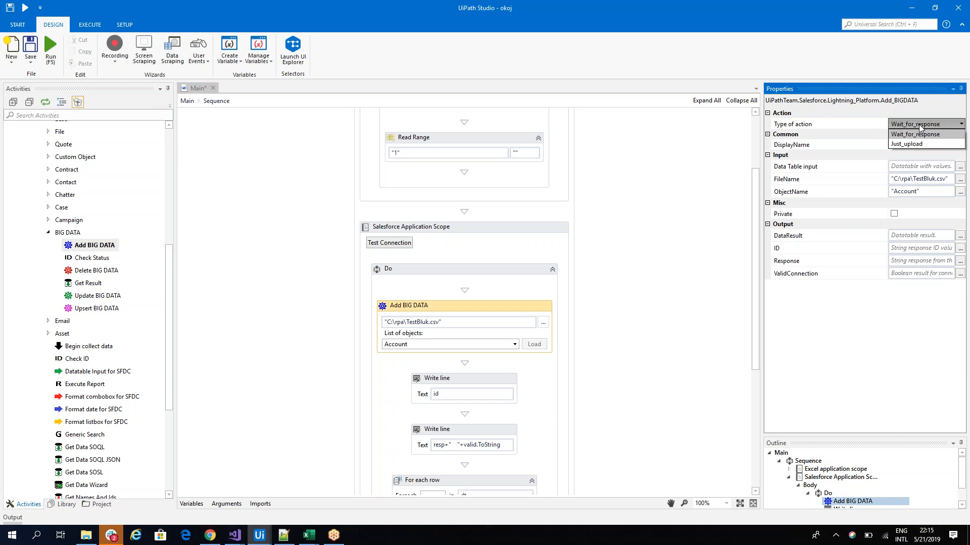
mouse_move(453, 312)
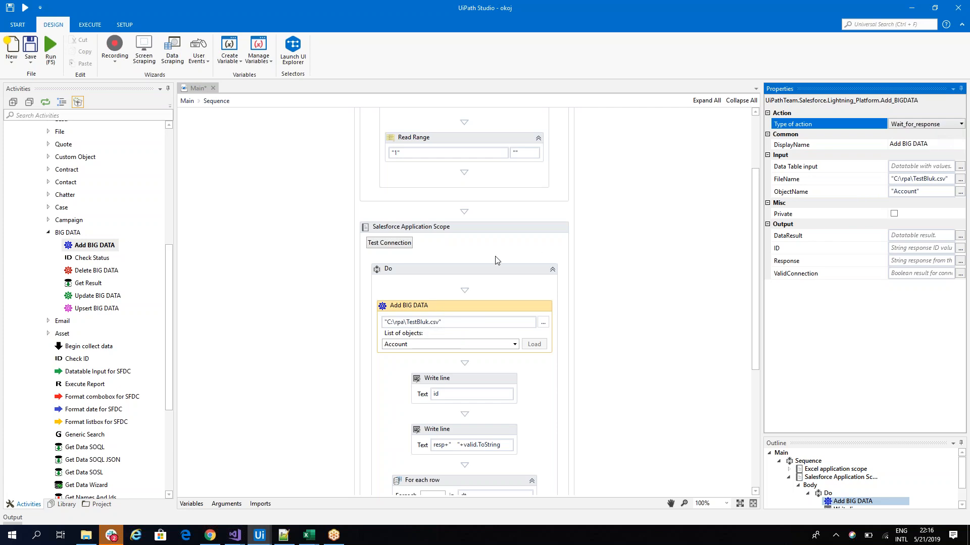
mouse_move(442, 312)
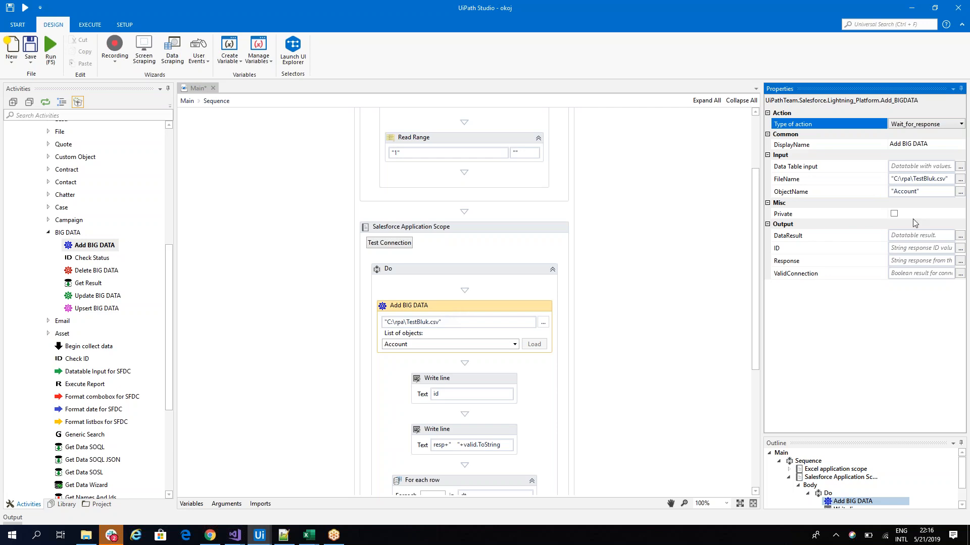
mouse_move(913, 180)
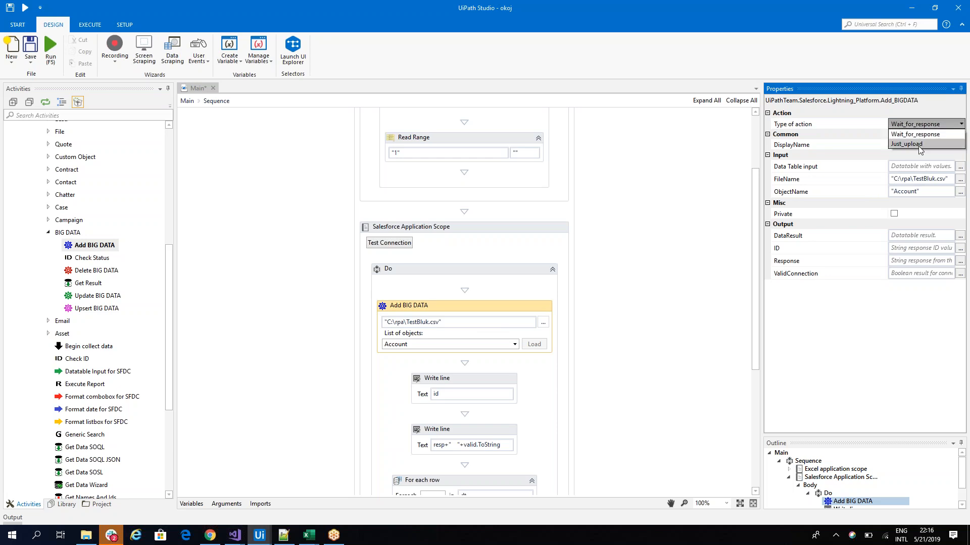
left_click(906, 144)
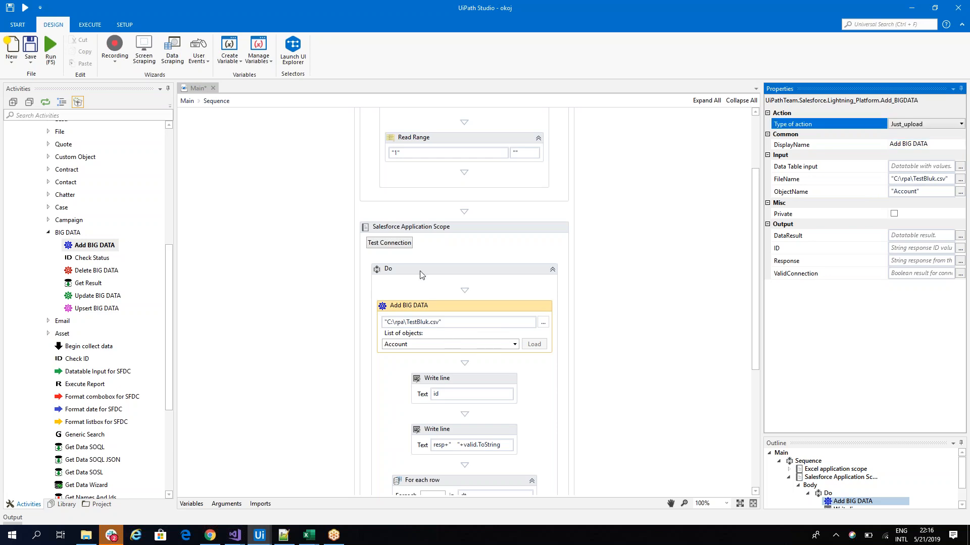
mouse_move(422, 344)
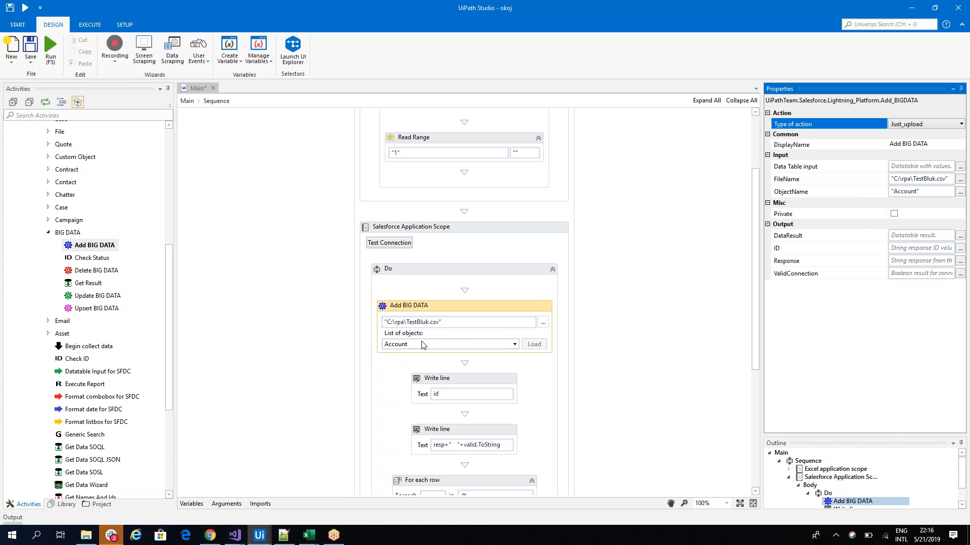
mouse_move(767, 226)
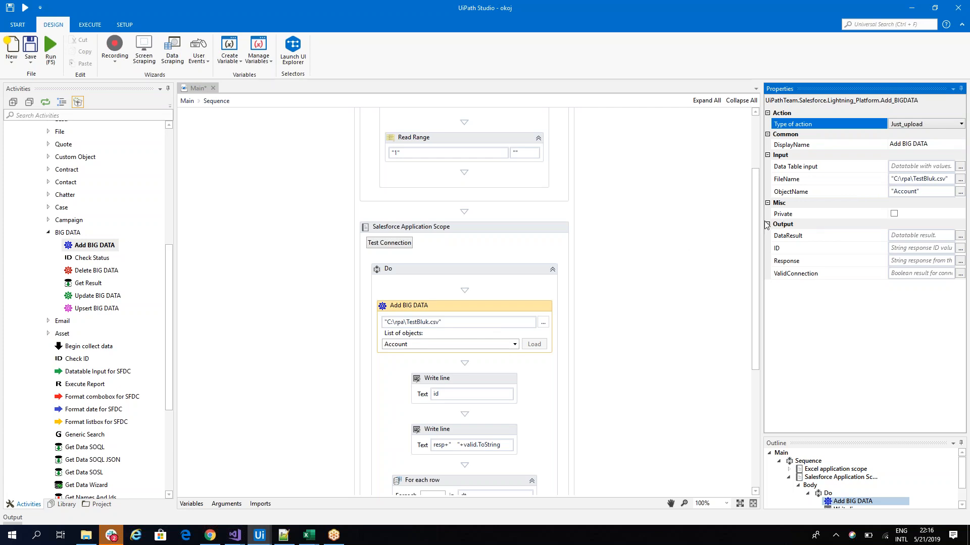
- Scroll down to view the two Write line activities and For each row loop
scroll("down", 3)
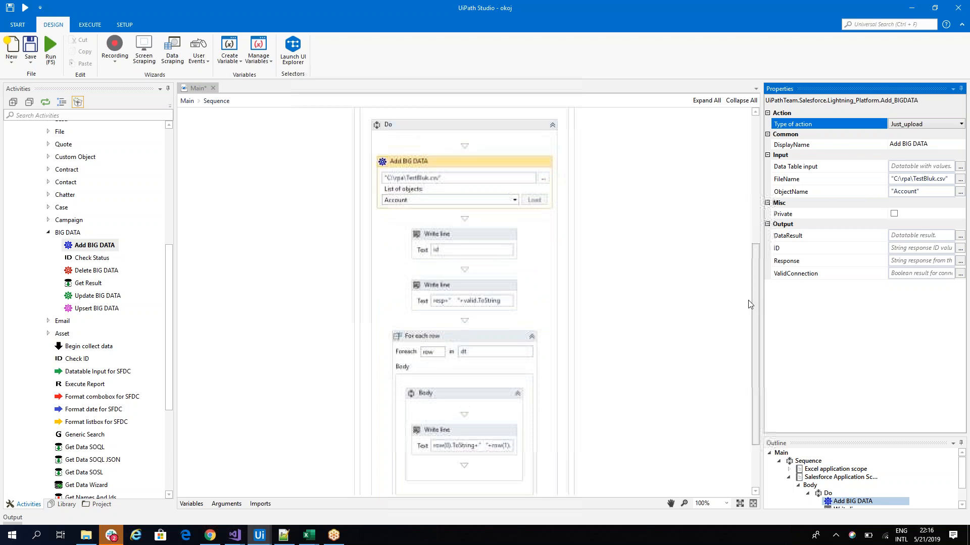
scroll("down", 3)
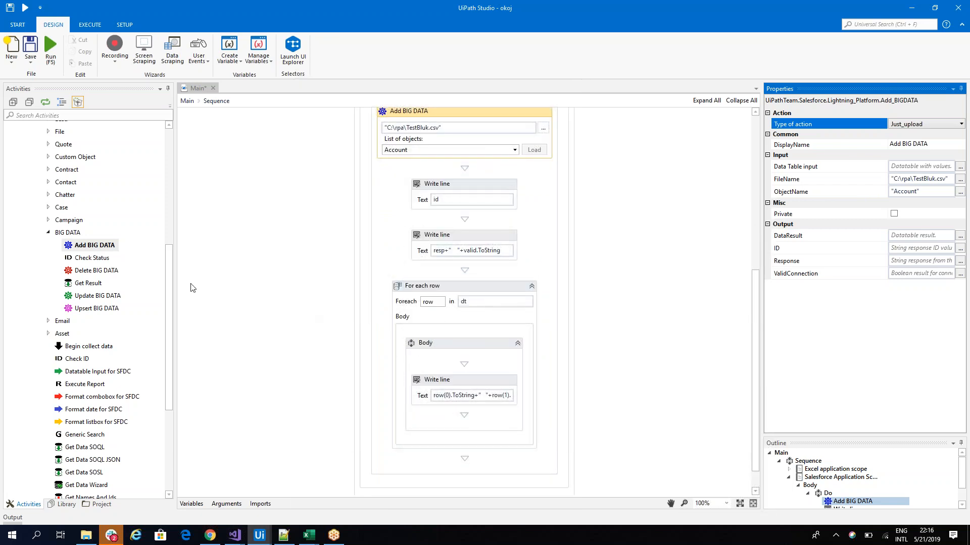
mouse_move(93, 258)
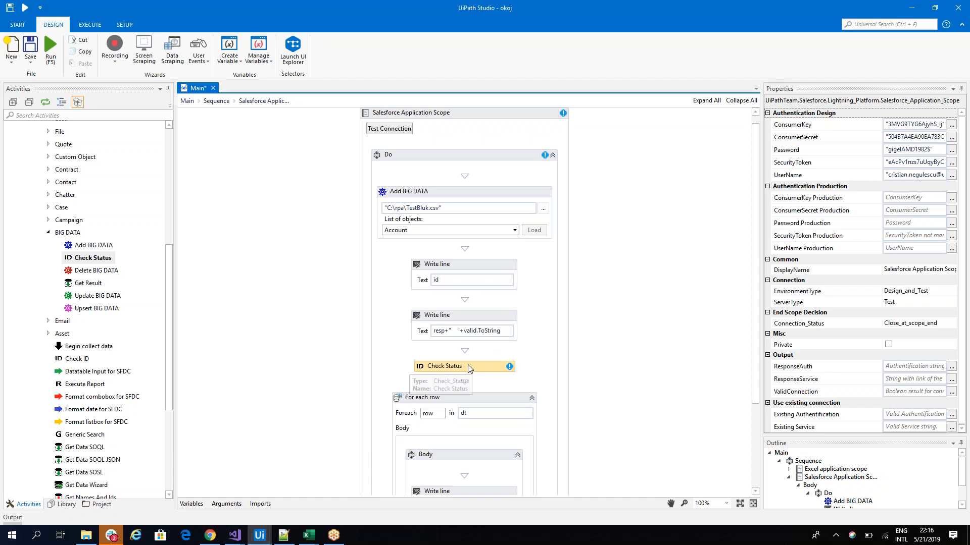
left_click(408, 191)
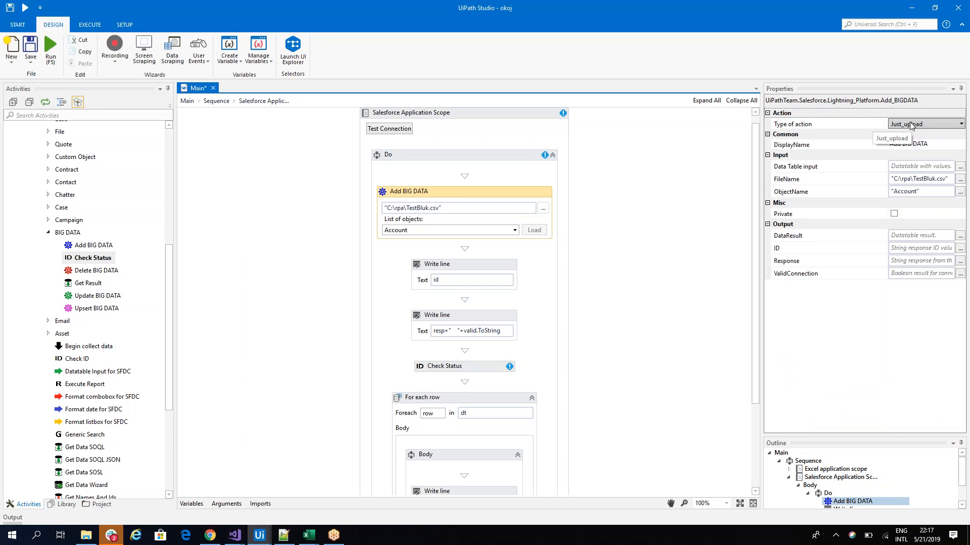
mouse_move(921, 236)
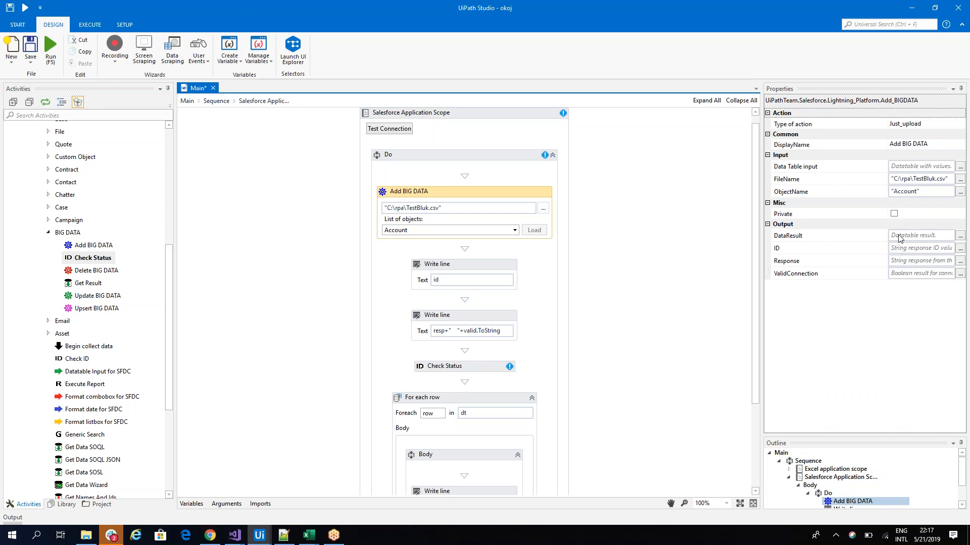
mouse_move(900, 248)
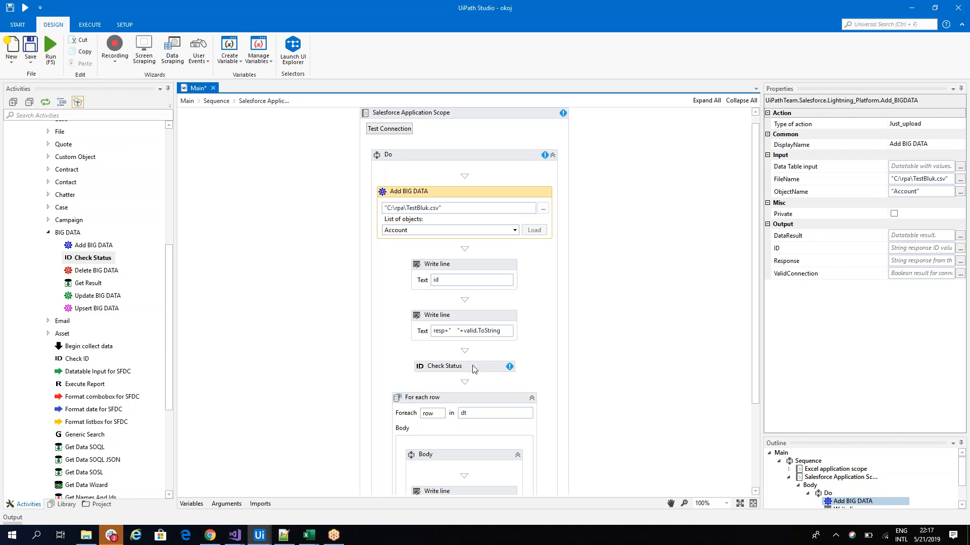
left_click(444, 365)
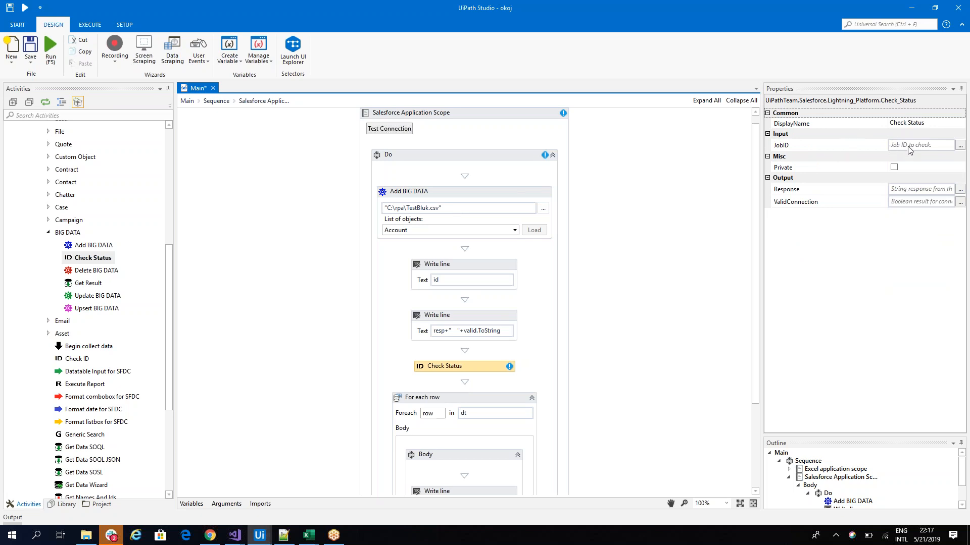
mouse_move(835, 182)
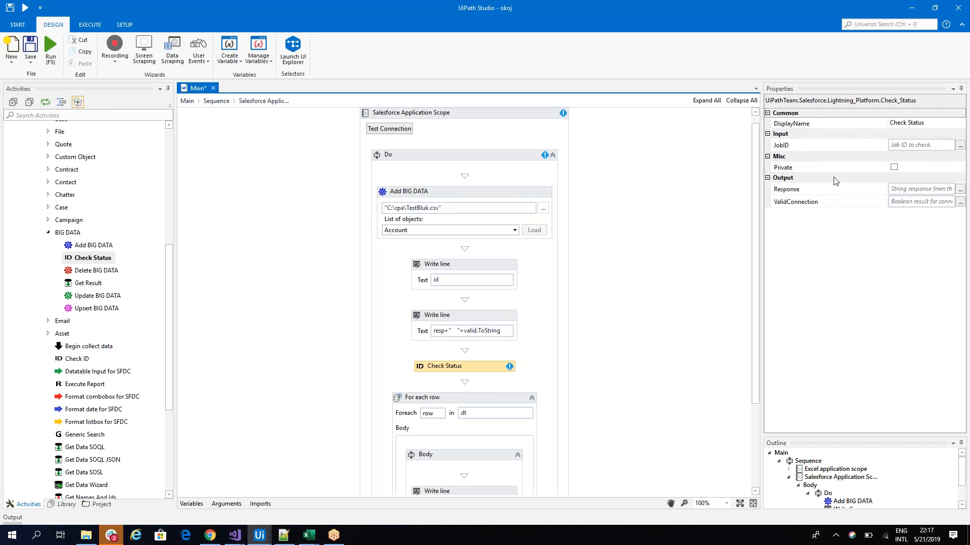
mouse_move(900, 152)
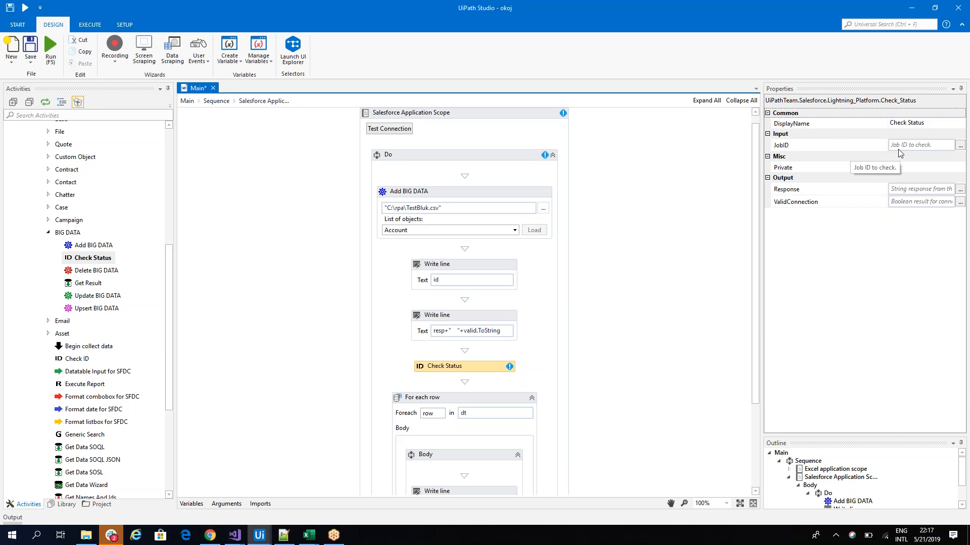
left_click(920, 145)
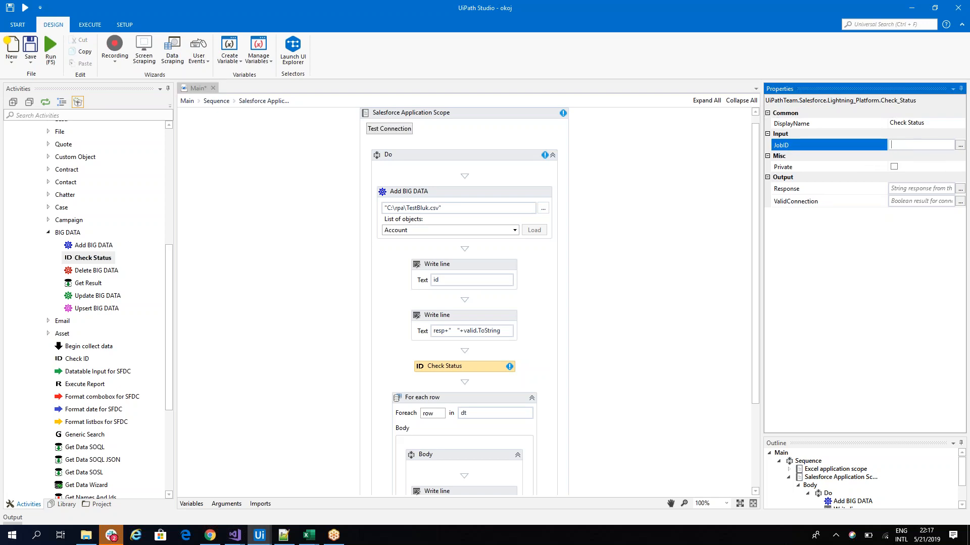
mouse_move(501, 192)
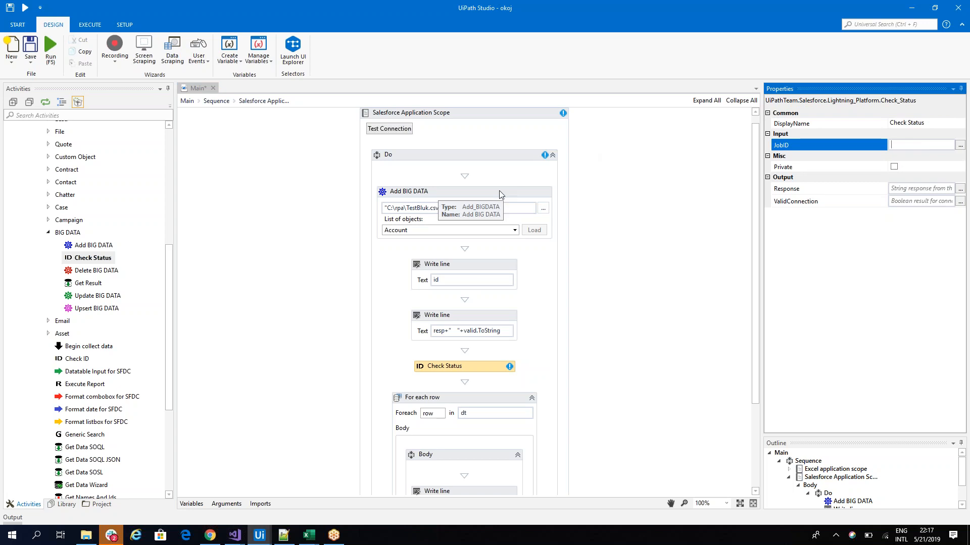
left_click(408, 191)
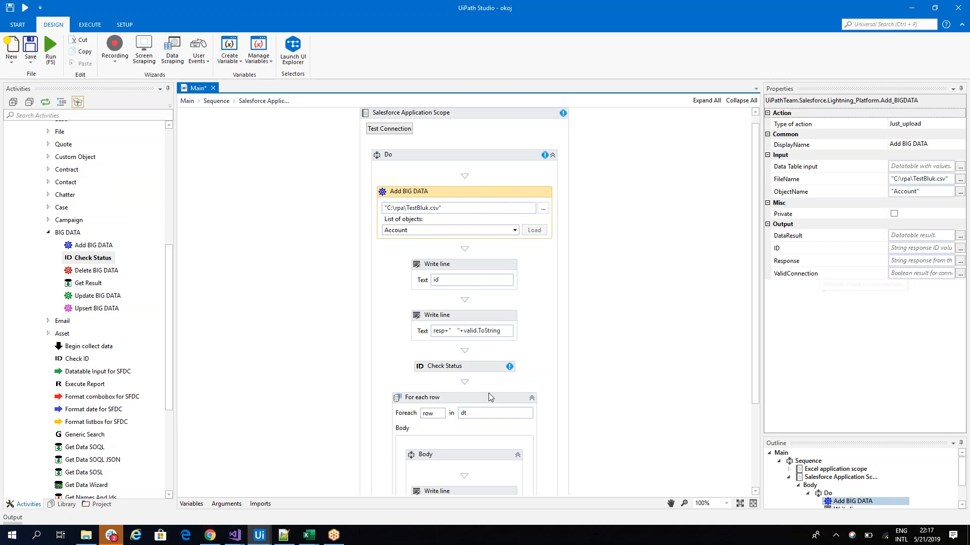
left_click(444, 366)
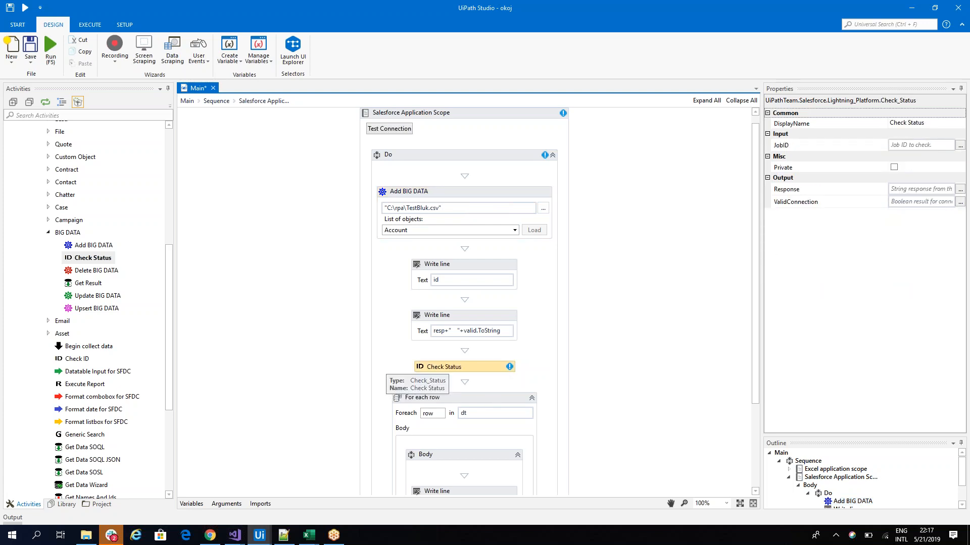
left_click(408, 190)
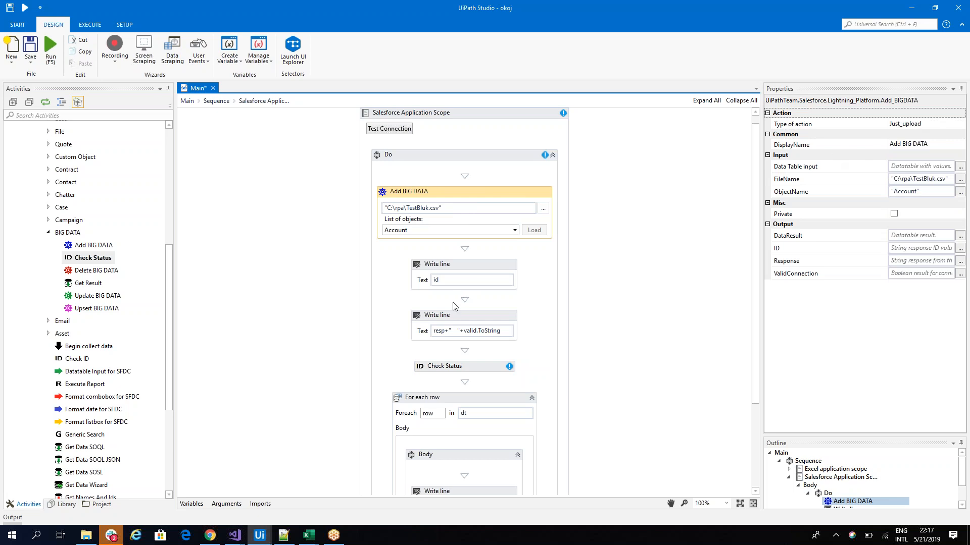
mouse_move(482, 372)
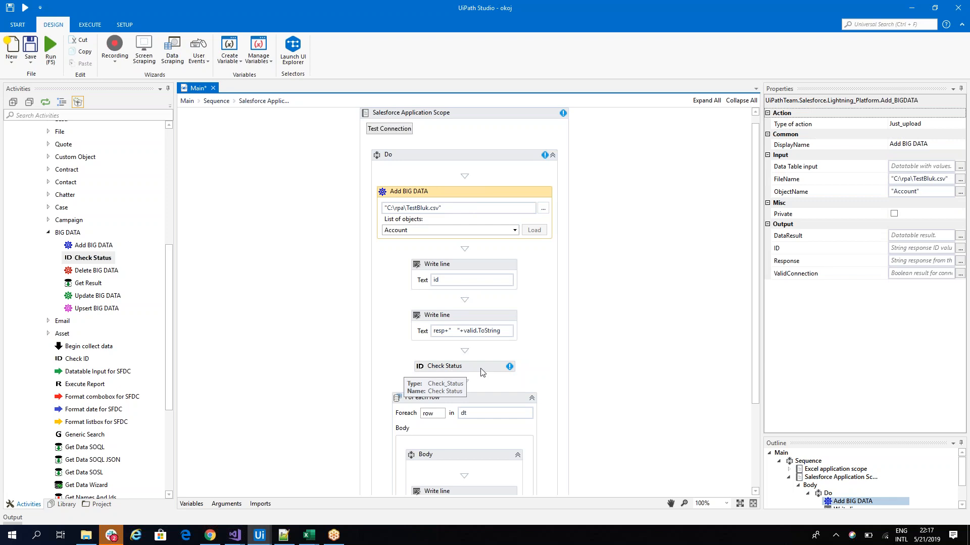
left_click(443, 366)
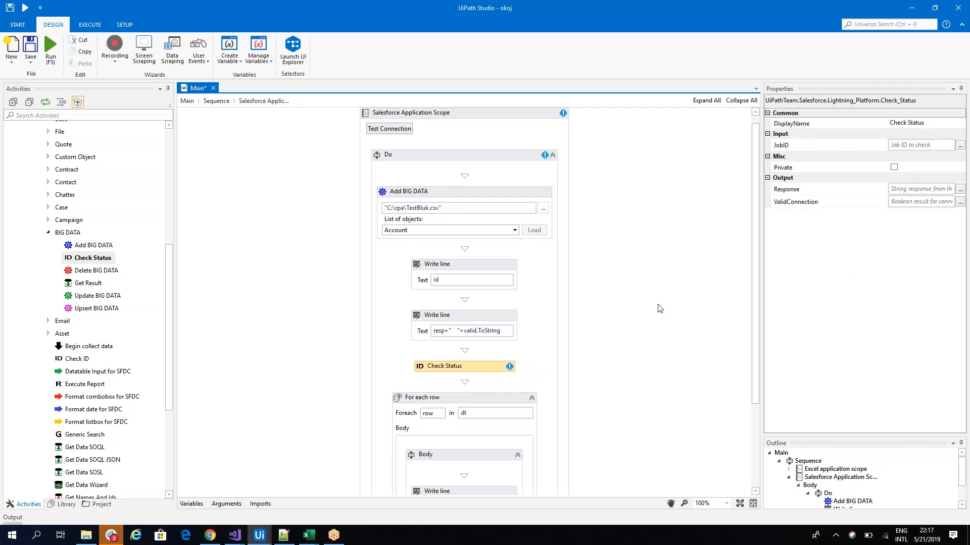
- Place Get Result below Check Status, then select the Add BIG DATA activity
scroll("down", 3)
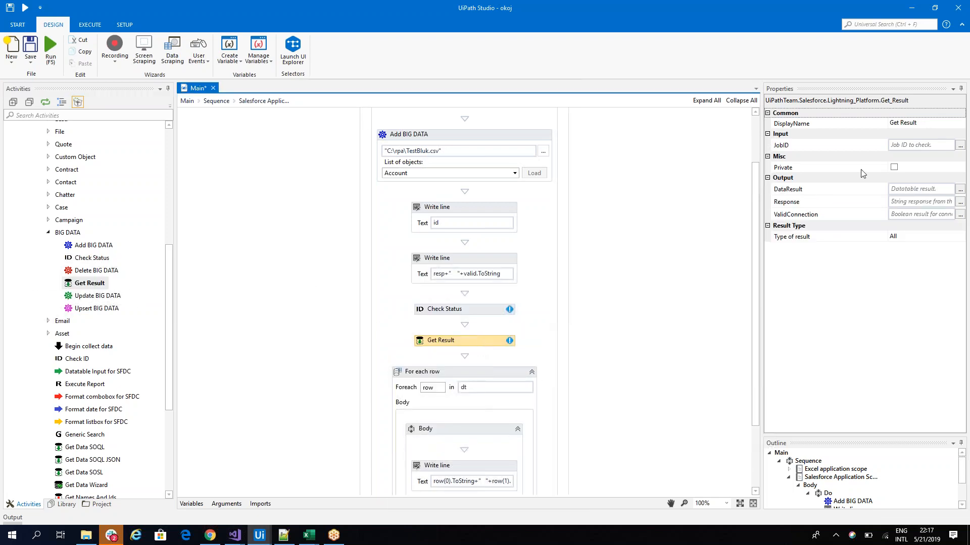
mouse_move(922, 145)
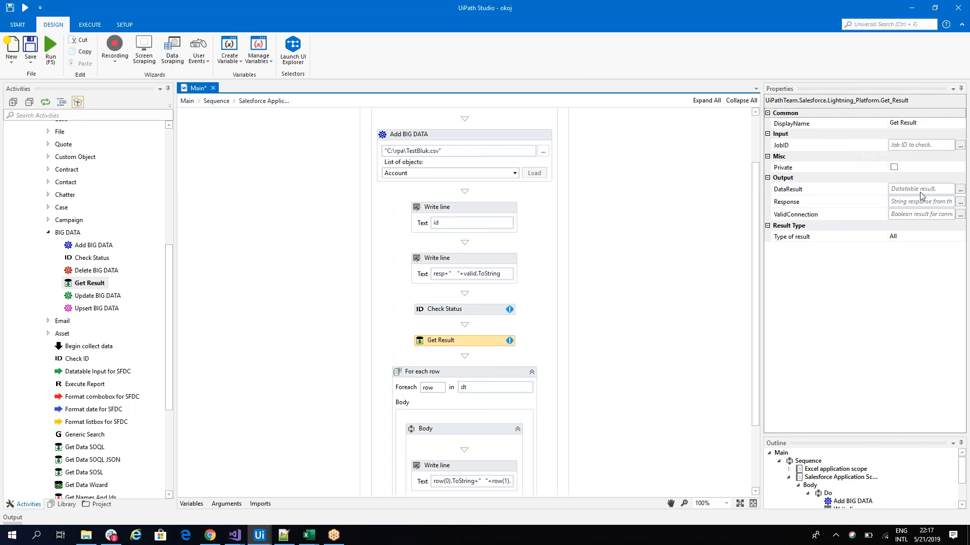
mouse_move(832, 210)
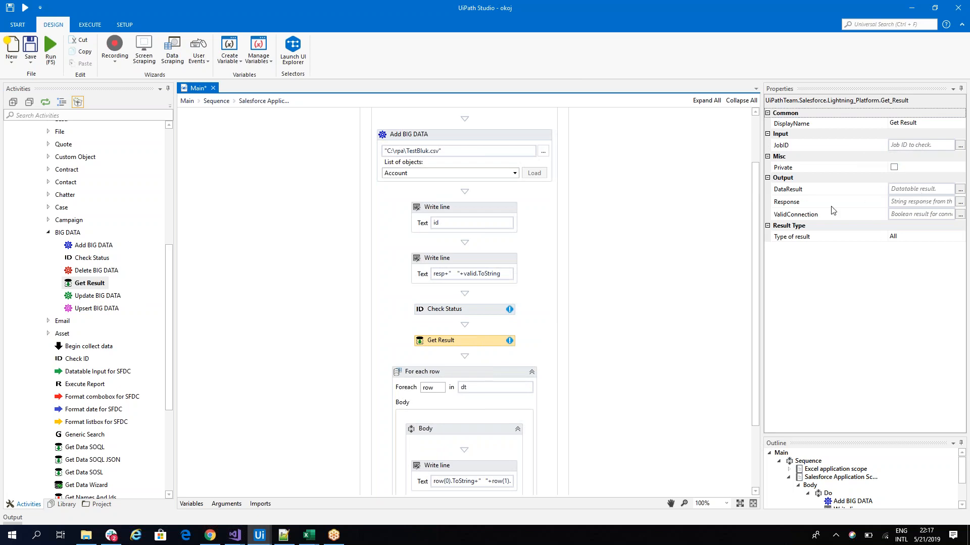
left_click(407, 135)
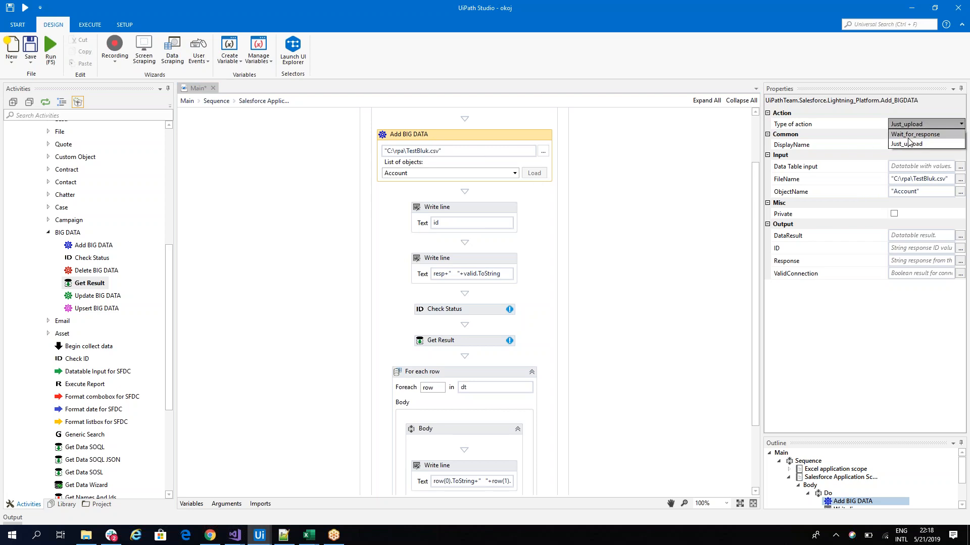
- Change Add BIG DATA's Type of action from Just_upload back to Wait_for_response
left_click(915, 135)
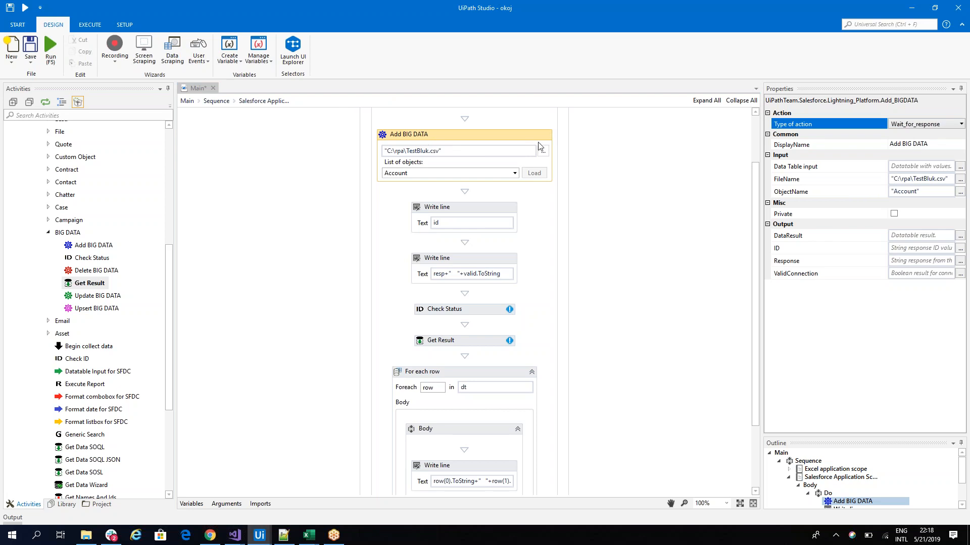
mouse_move(897, 263)
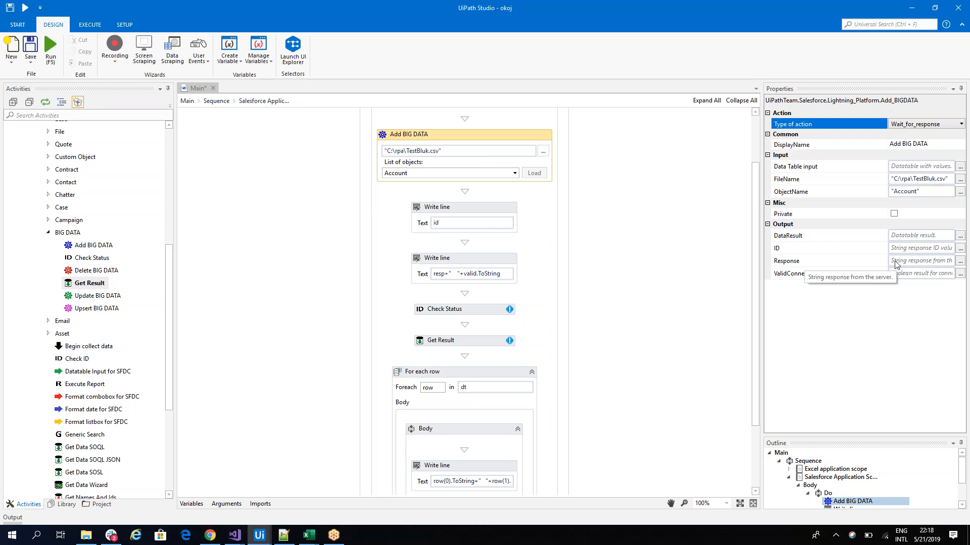
mouse_move(781, 214)
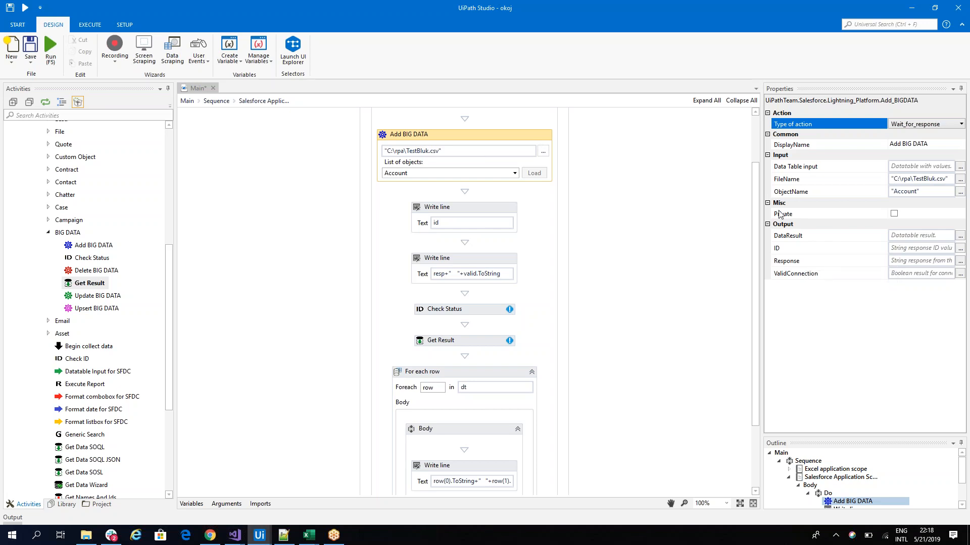
mouse_move(783, 213)
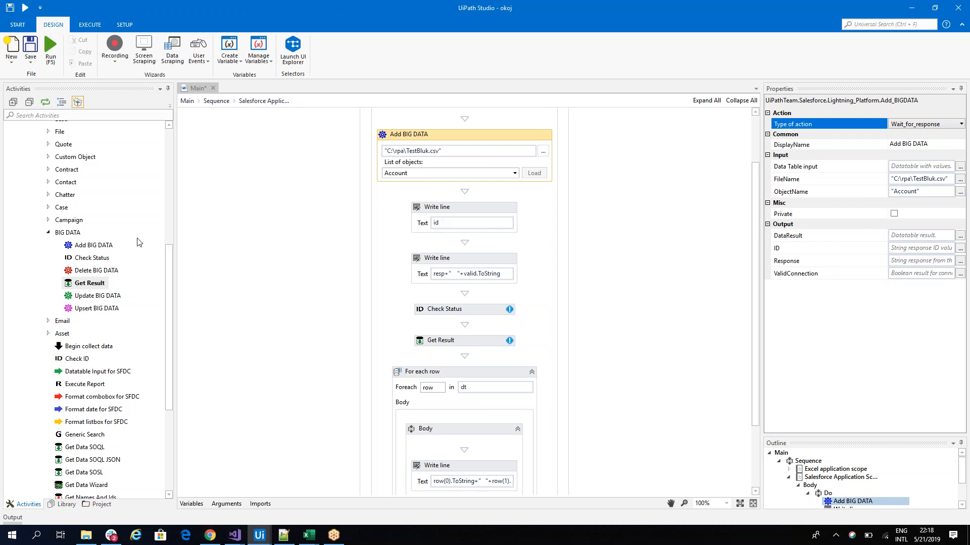
mouse_move(65, 297)
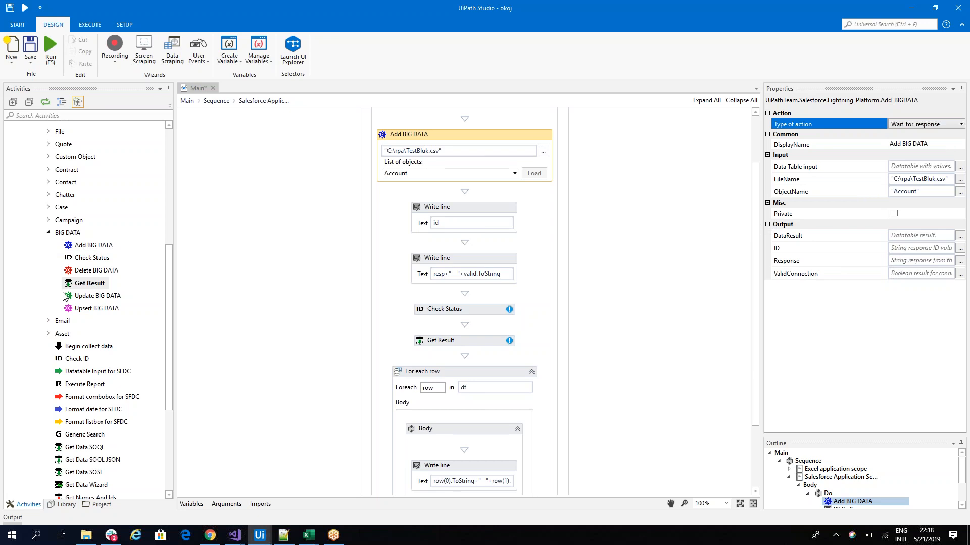
mouse_move(97, 308)
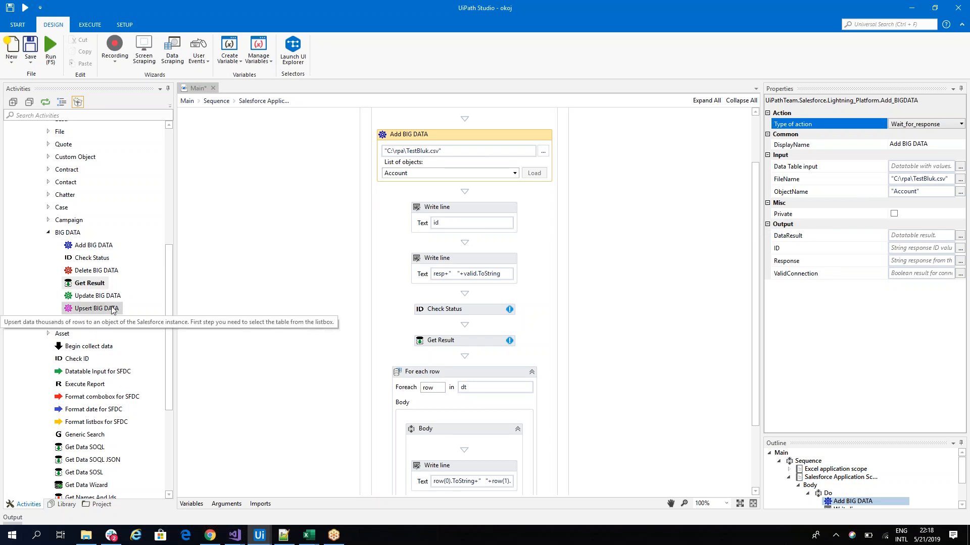